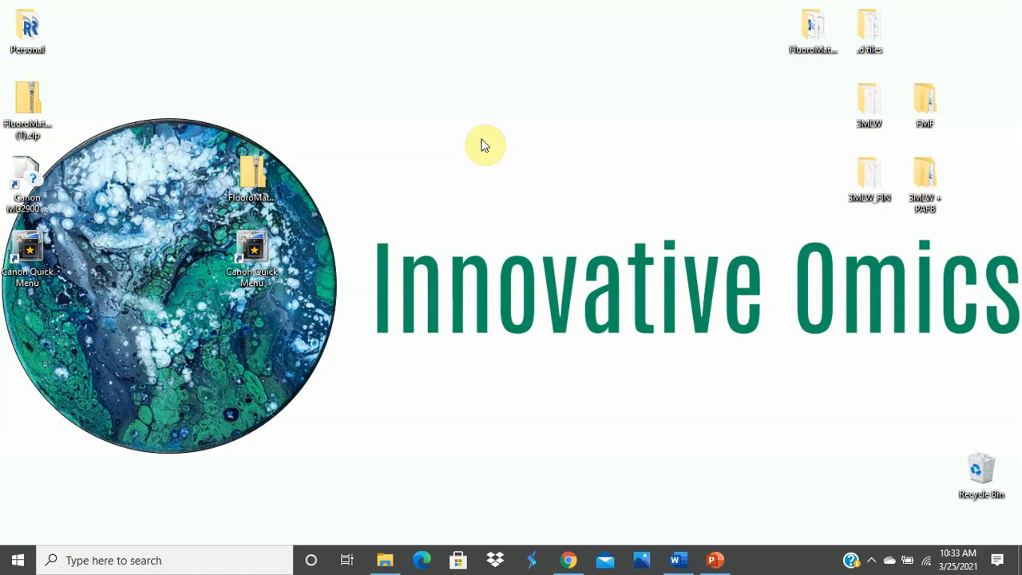
mouse_move(677, 52)
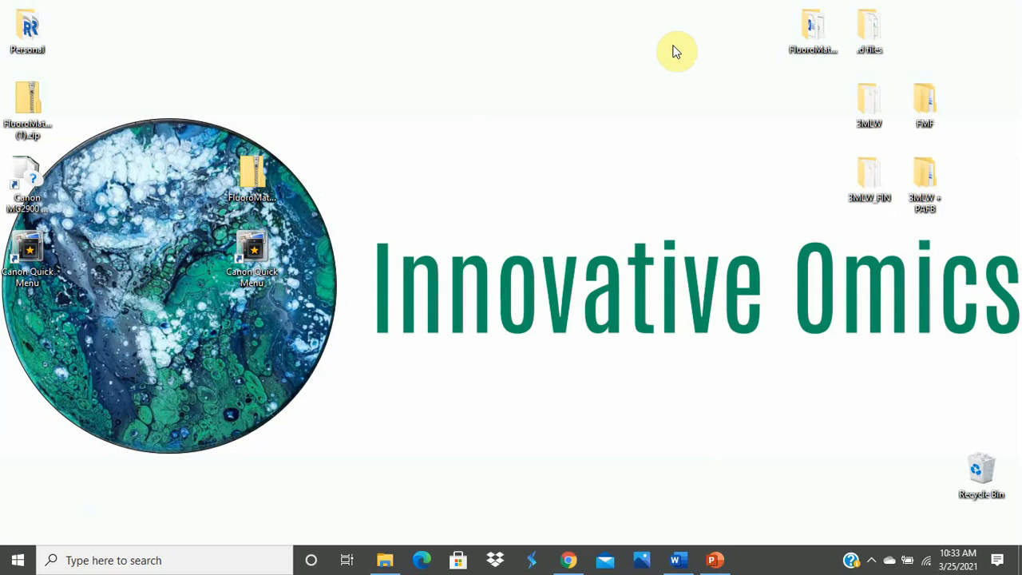
mouse_move(211, 556)
type("se")
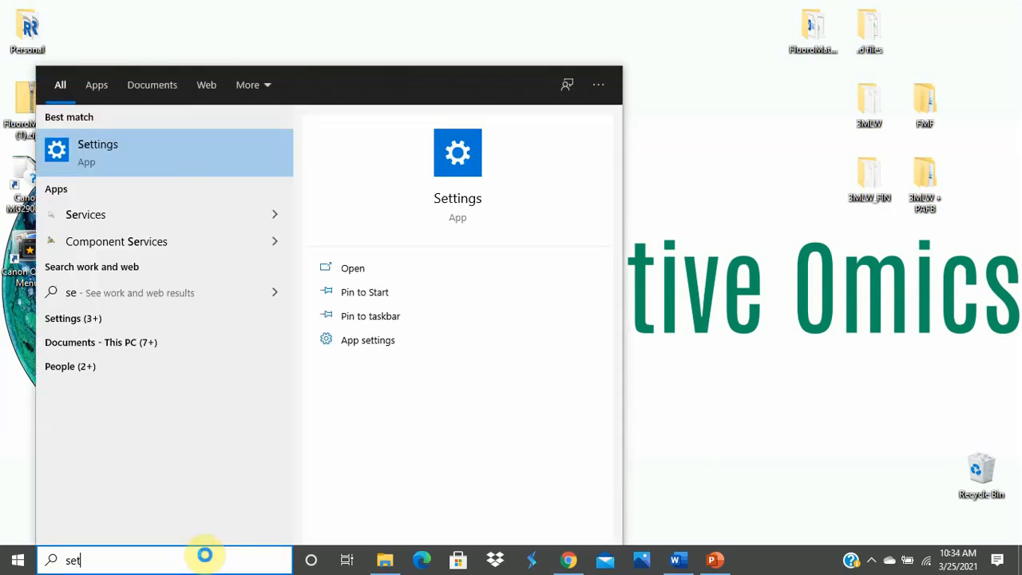
Check this PC's specifications on the Settings > System > About page, then close Settings
type("ttings")
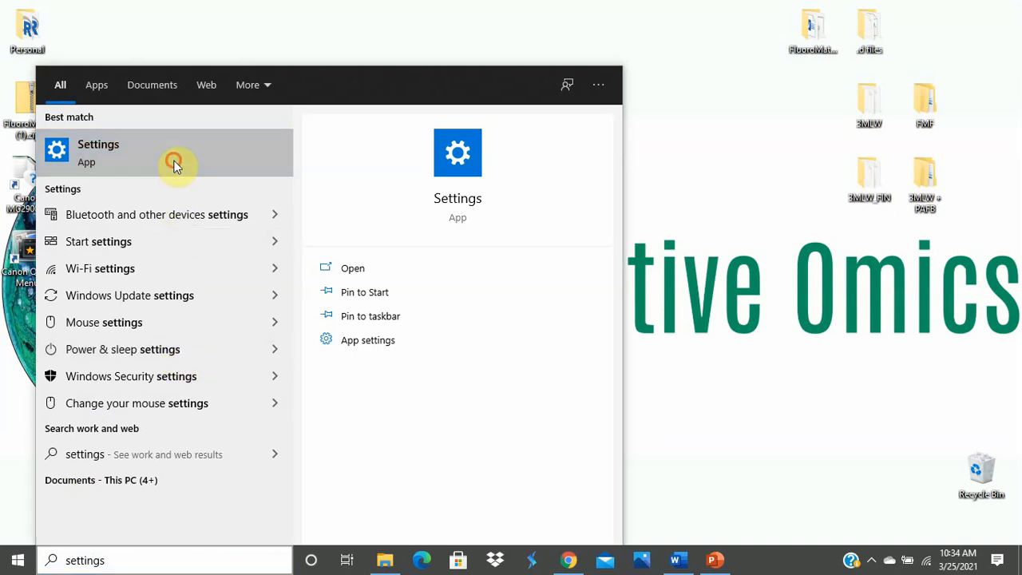
left_click(98, 152)
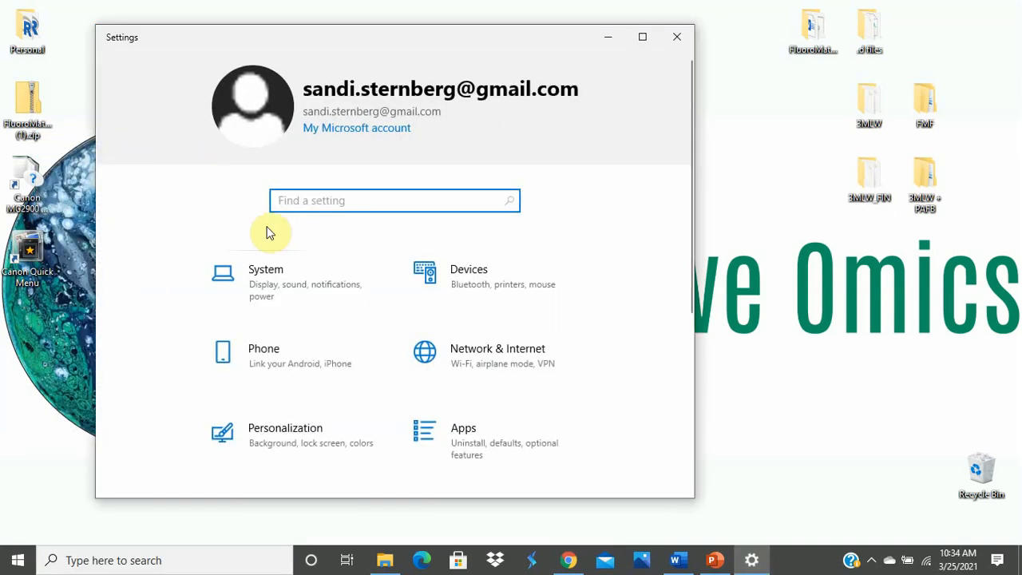
left_click(265, 281)
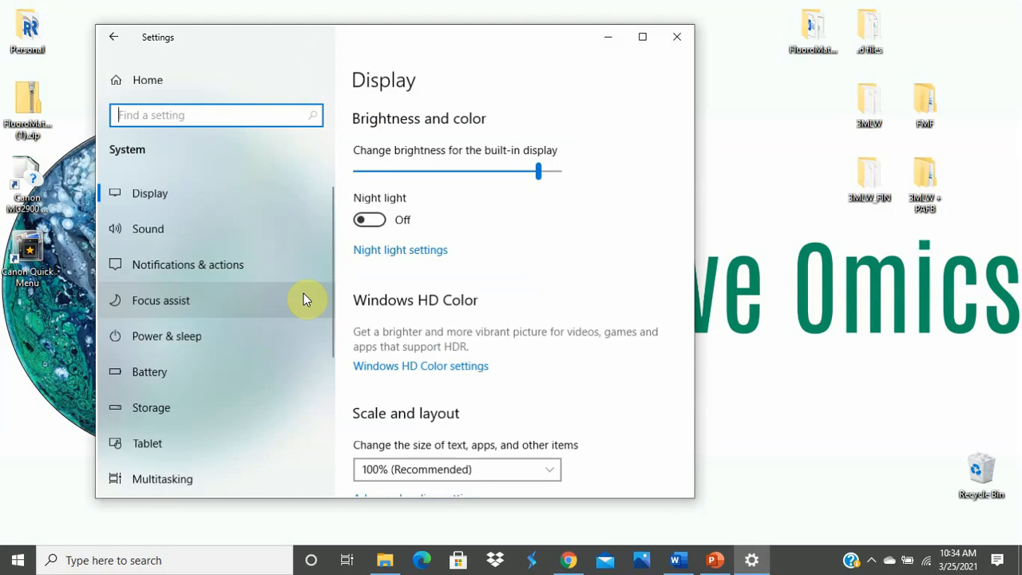
scroll("down", 3)
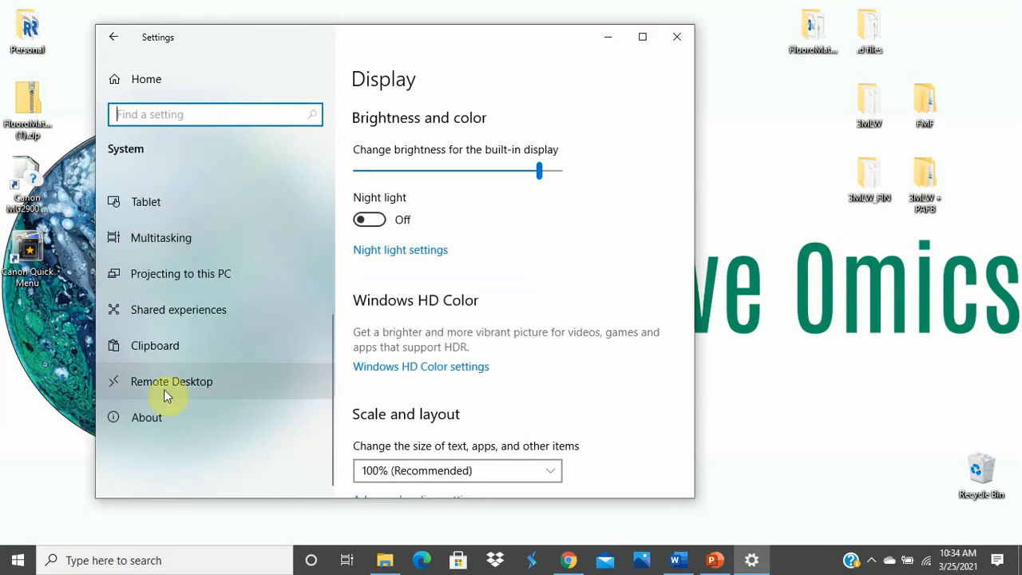
left_click(147, 417)
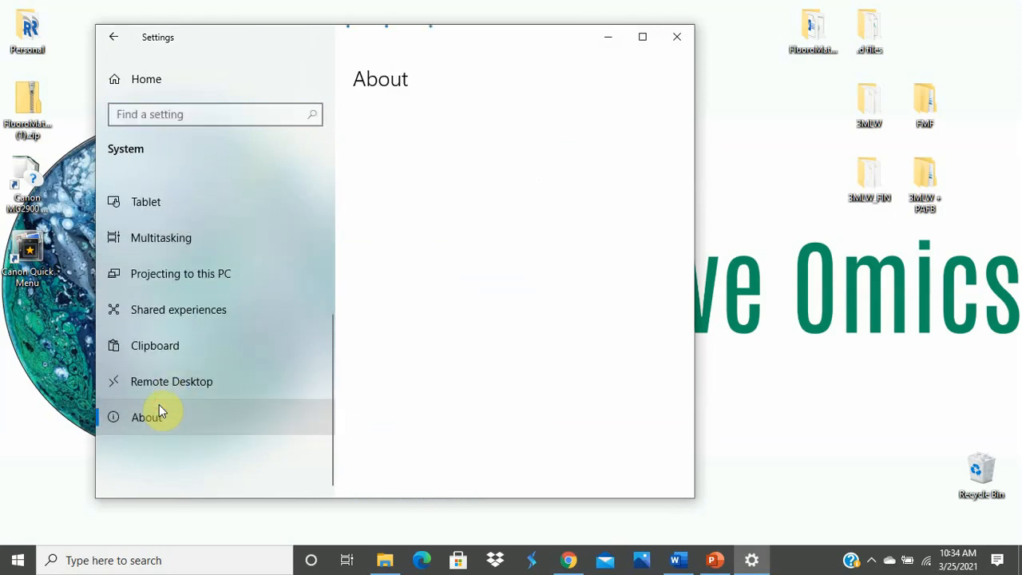
left_click(147, 417)
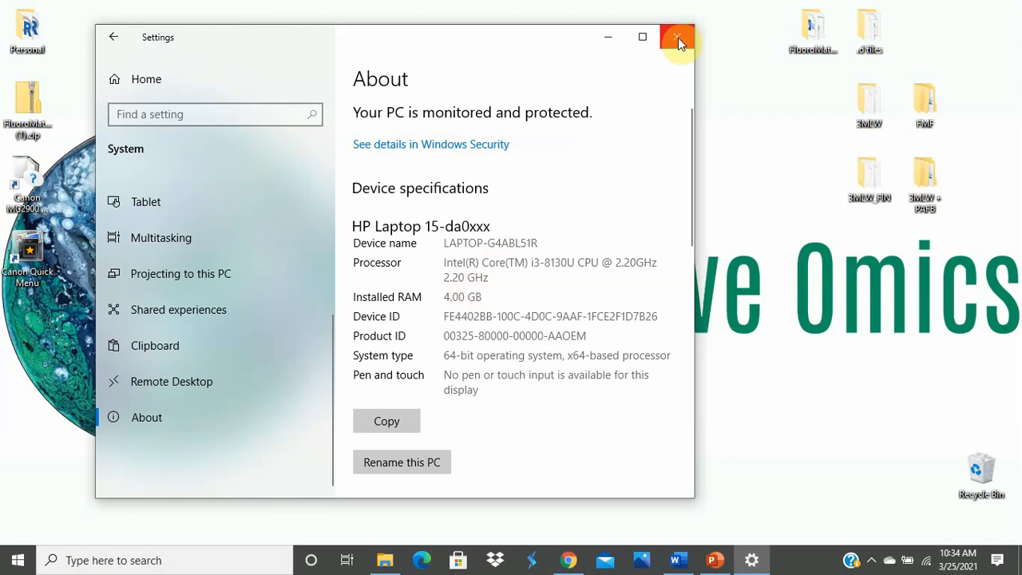
left_click(678, 37)
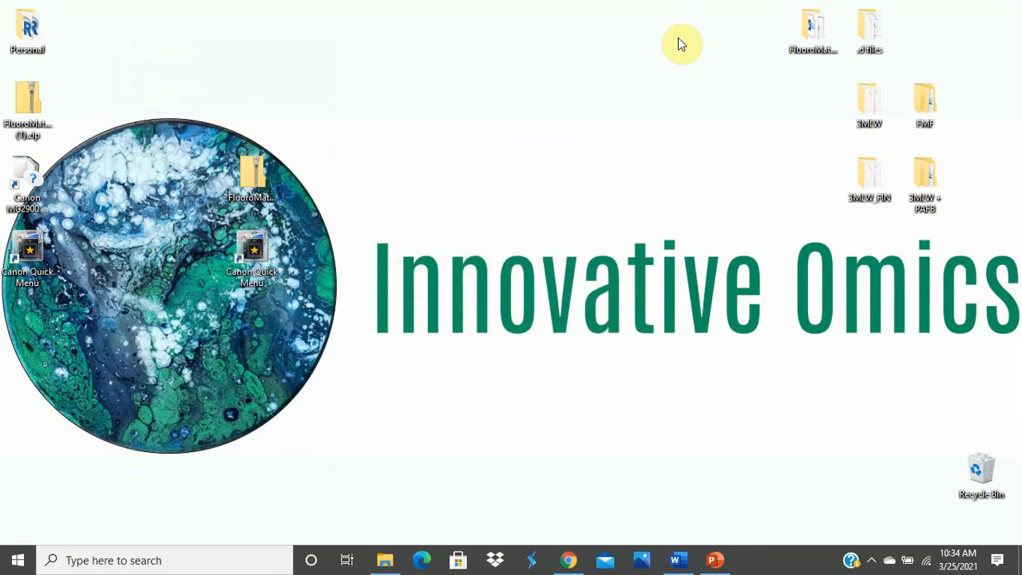
mouse_move(749, 230)
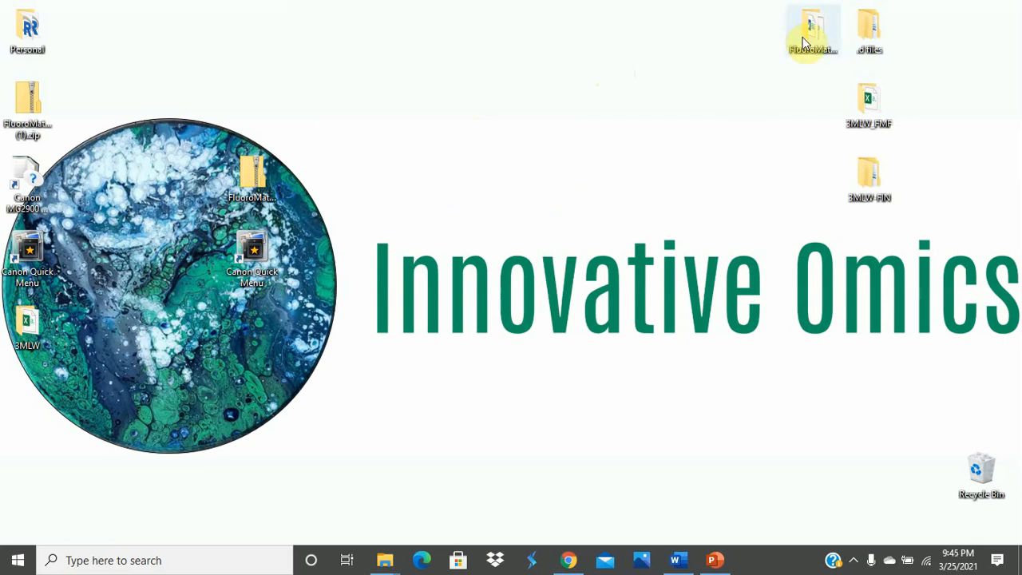
Launch LipidMatch_Rename.exe from the FluoroMatch-2.4 > FluoroMatch_RenamingTool folder
double_click(813, 32)
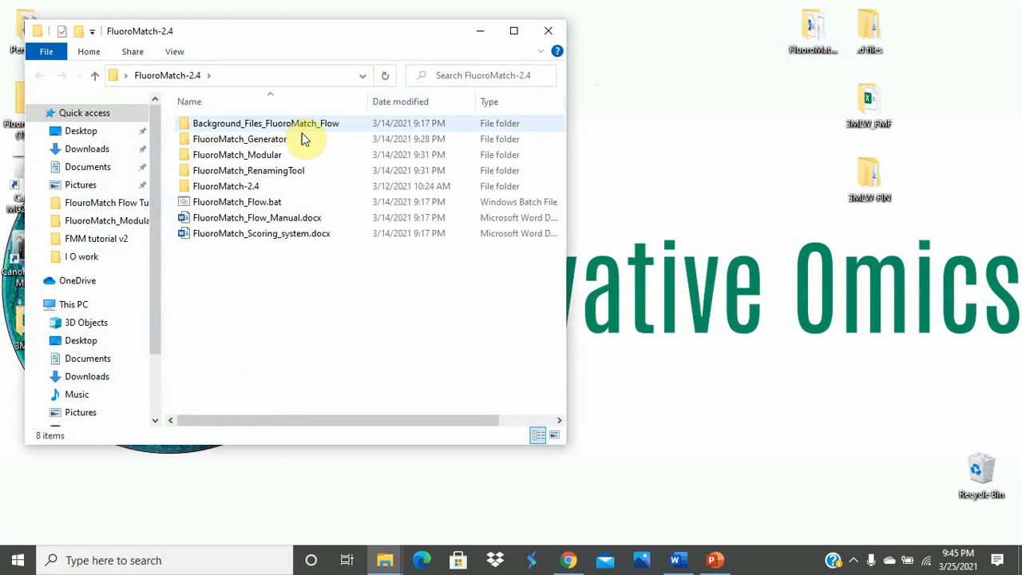
double_click(249, 169)
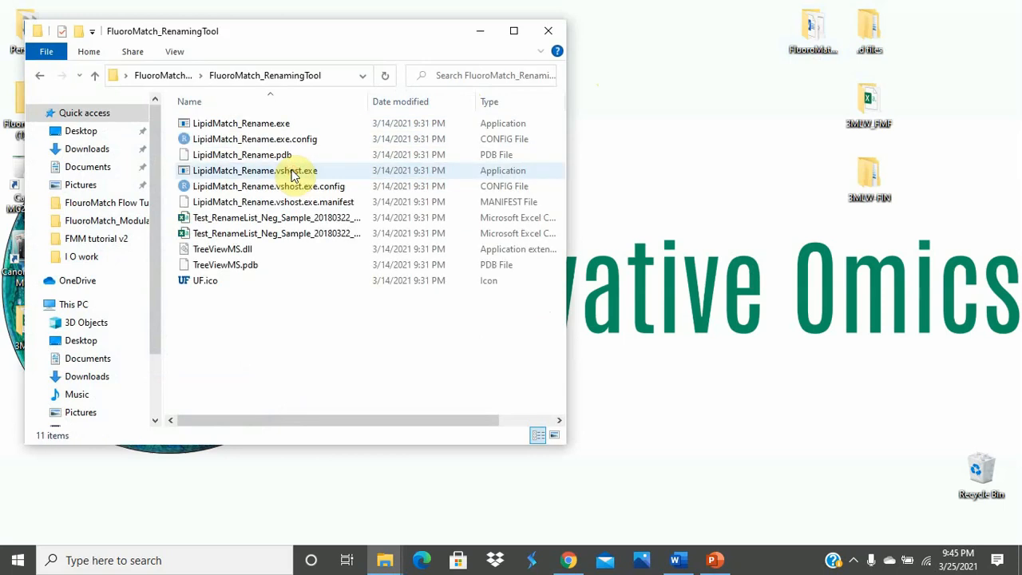
left_click(241, 123)
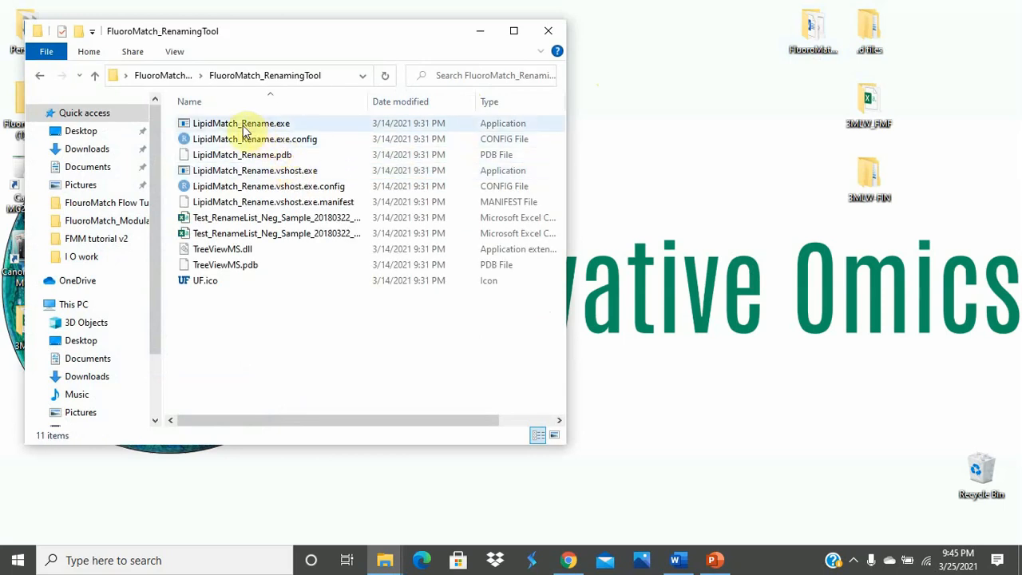
mouse_move(259, 128)
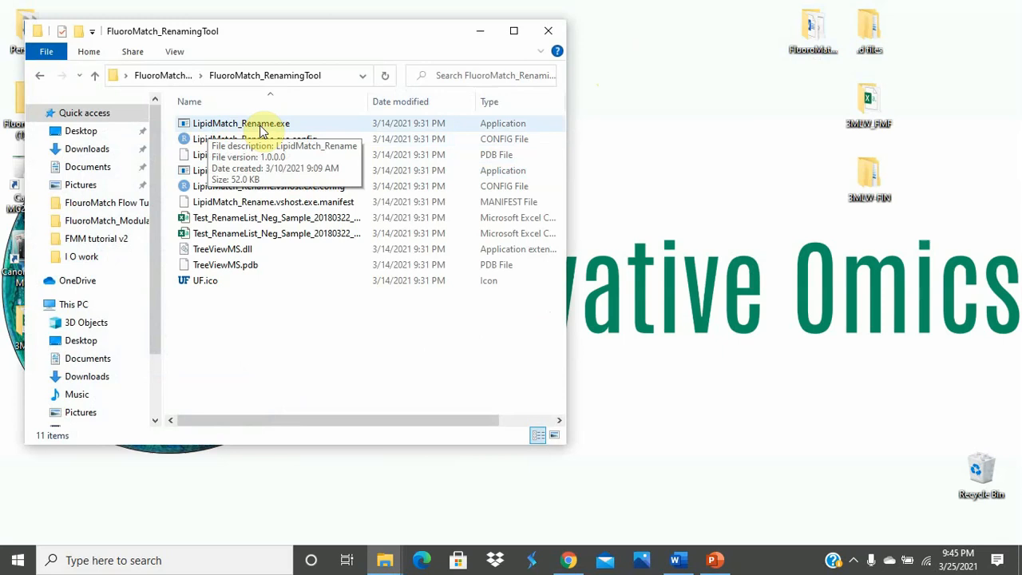
double_click(240, 123)
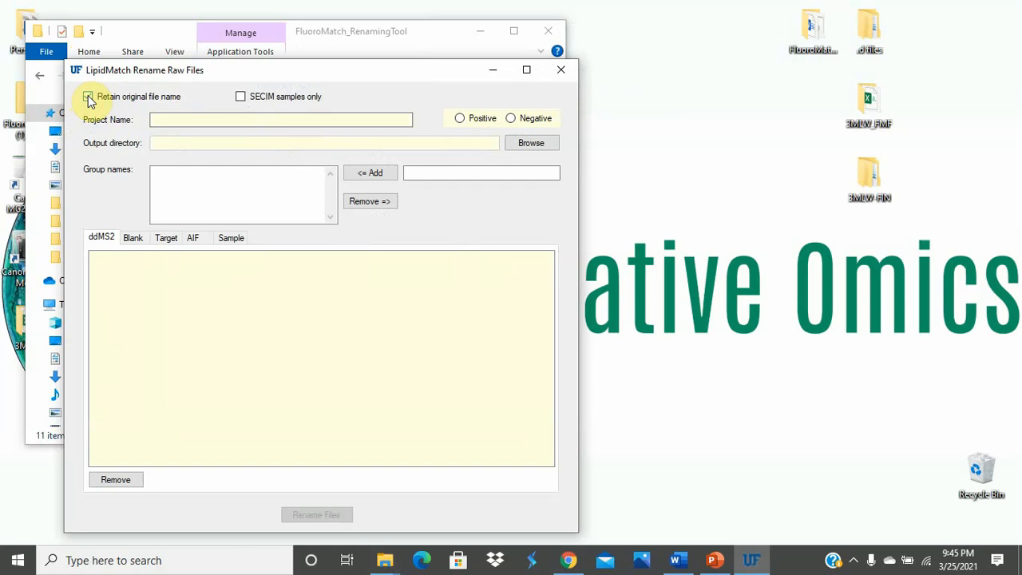
Enable 'Retain original file name' and review the Blank and Target input tooltips
left_click(88, 98)
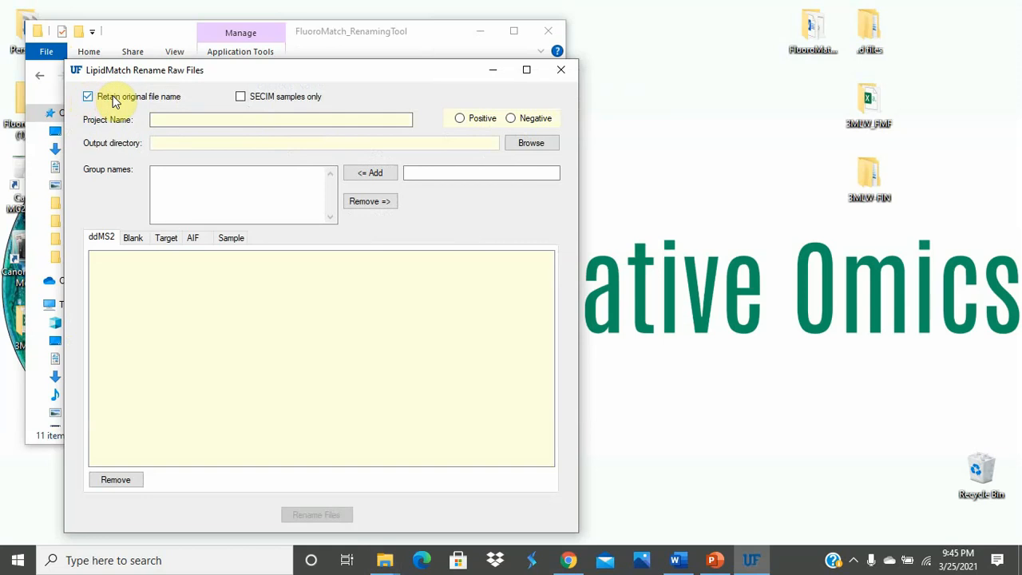
mouse_move(109, 210)
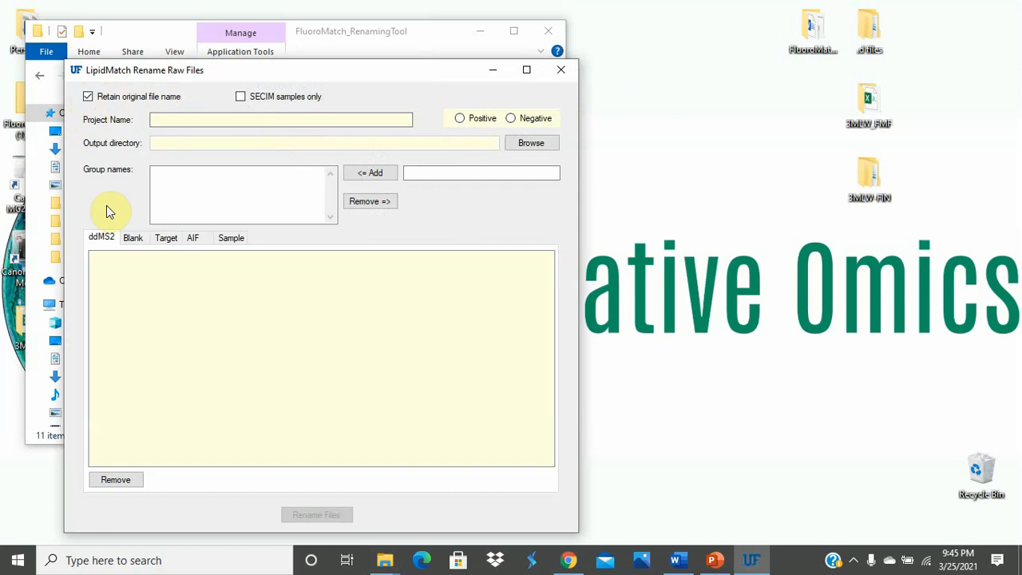
mouse_move(104, 291)
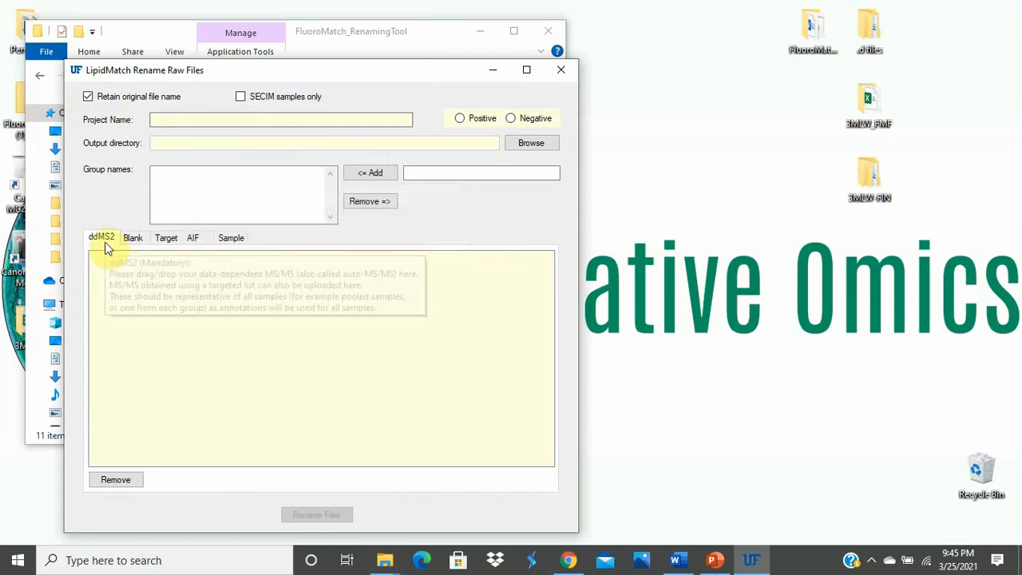
left_click(132, 237)
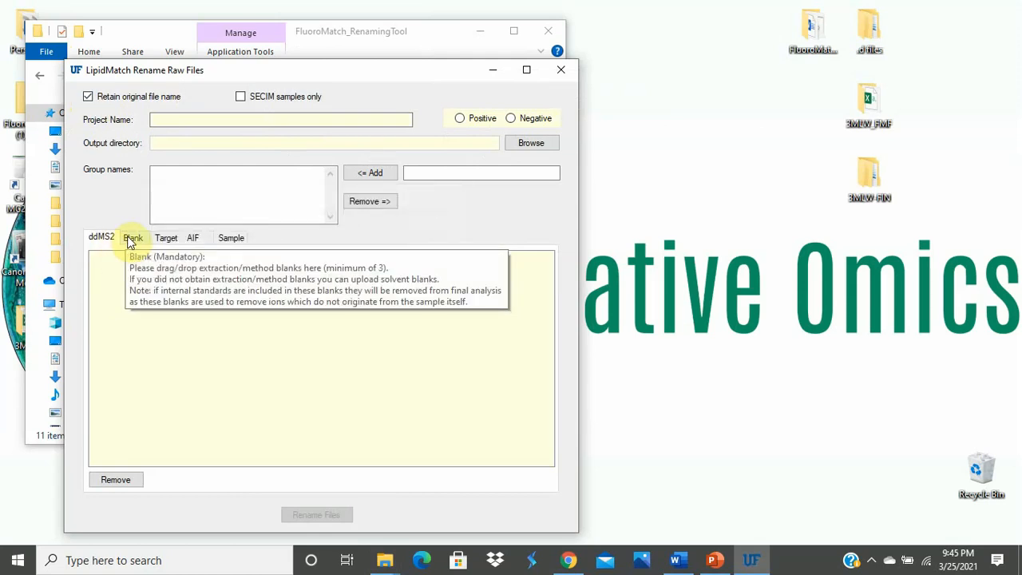
mouse_move(192, 237)
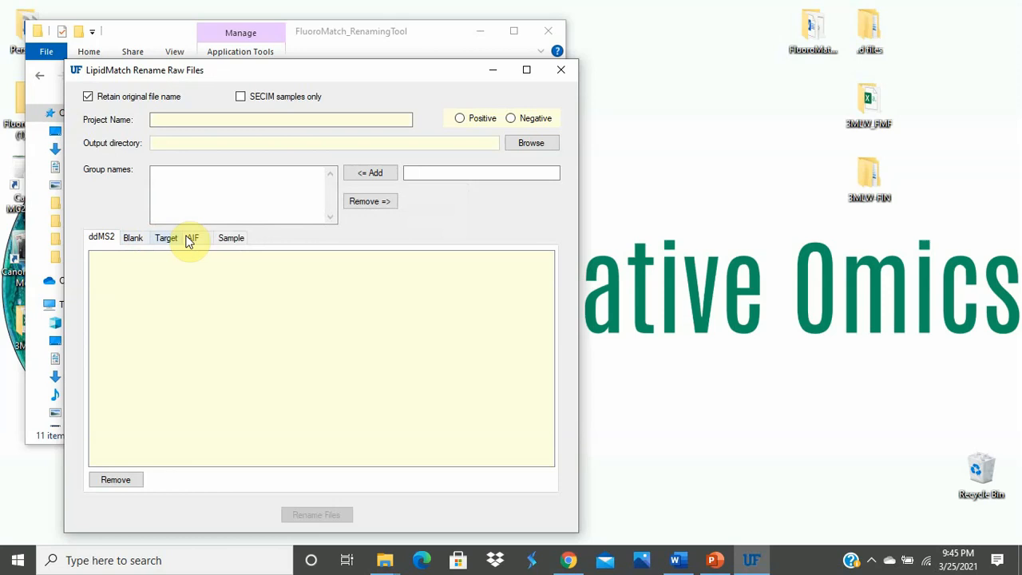
mouse_move(230, 238)
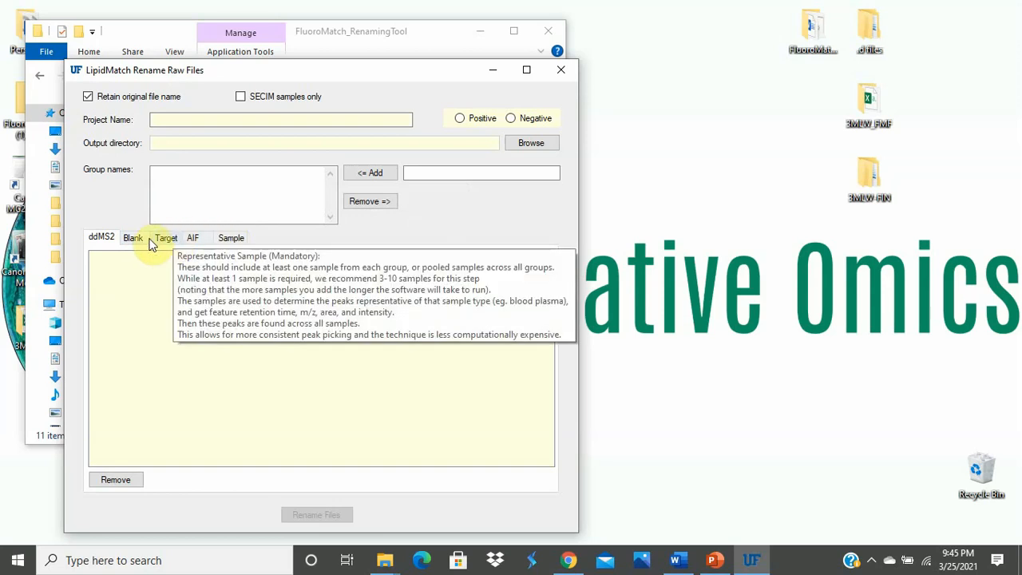
left_click(511, 118)
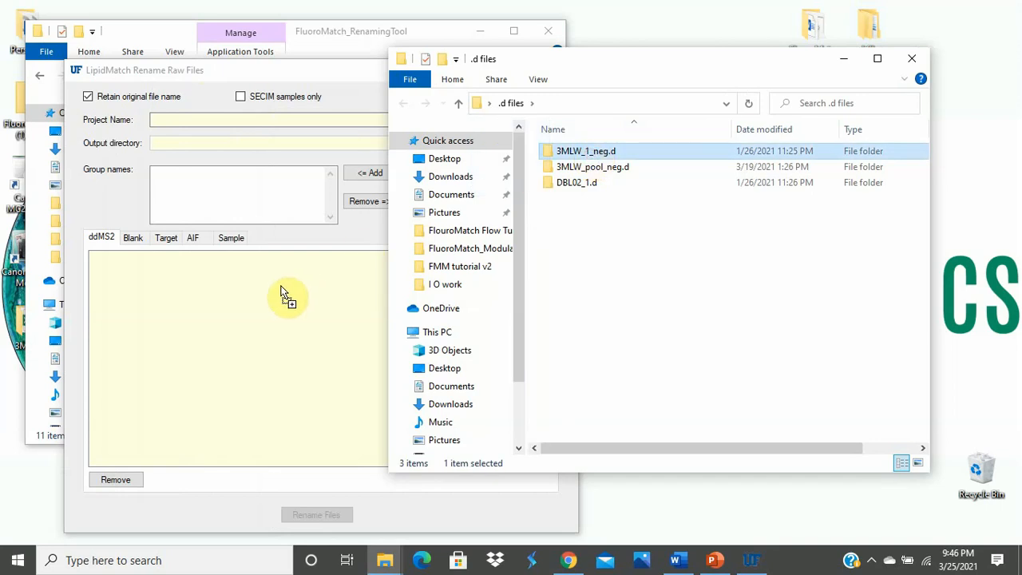
Add 3MLW_1_neg.d from the .d files folder as ddMS2 input, setting negative polarity
left_click_drag(585, 150, 284, 291)
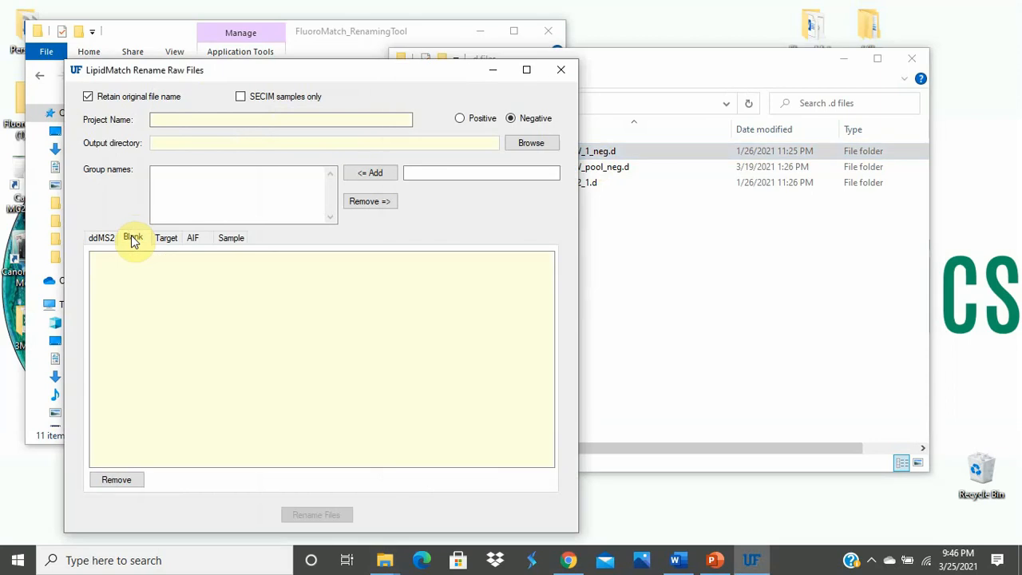
Add DBL02_1.d from the .d files folder to the Blank files list
left_click(133, 236)
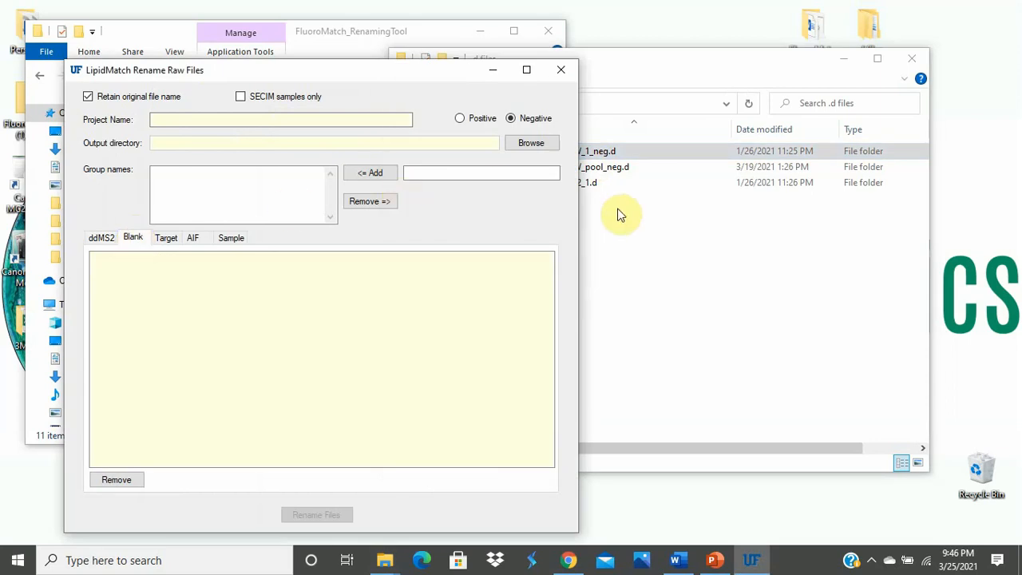
left_click(575, 182)
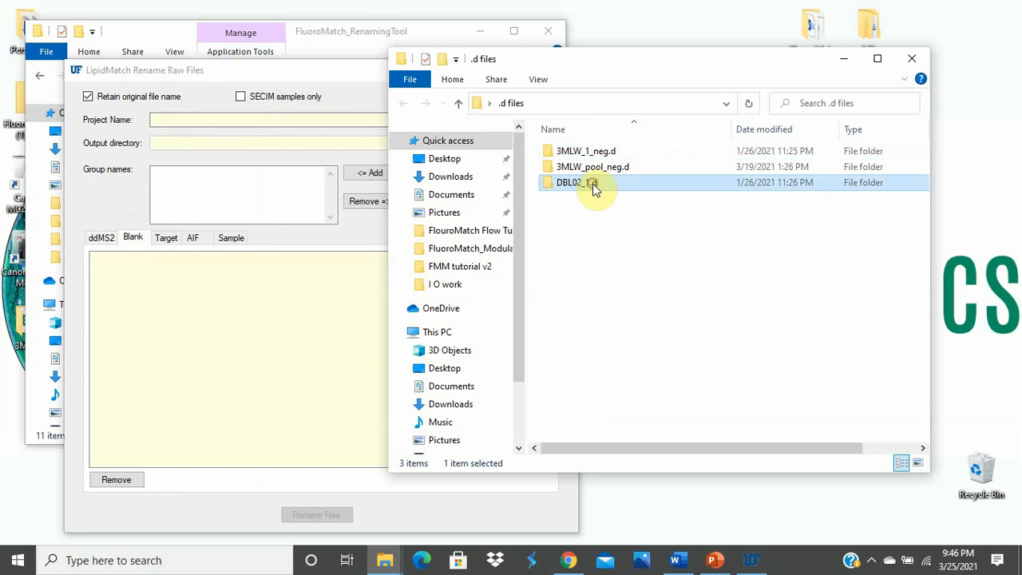
left_click_drag(577, 182, 300, 312)
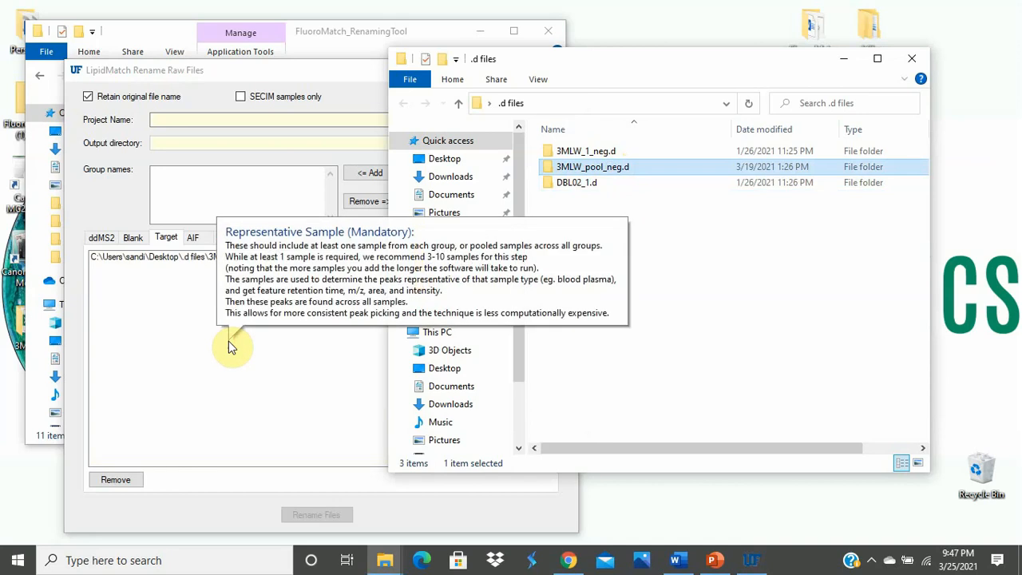
mouse_move(146, 312)
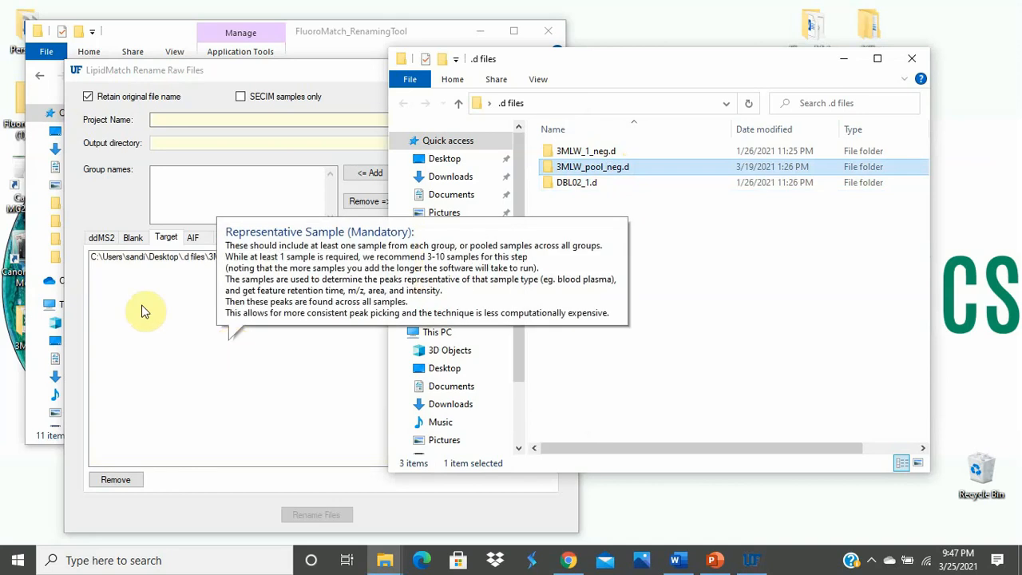
Show the Target list with 3MLW_pool_neg.d as the representative sample
left_click(191, 236)
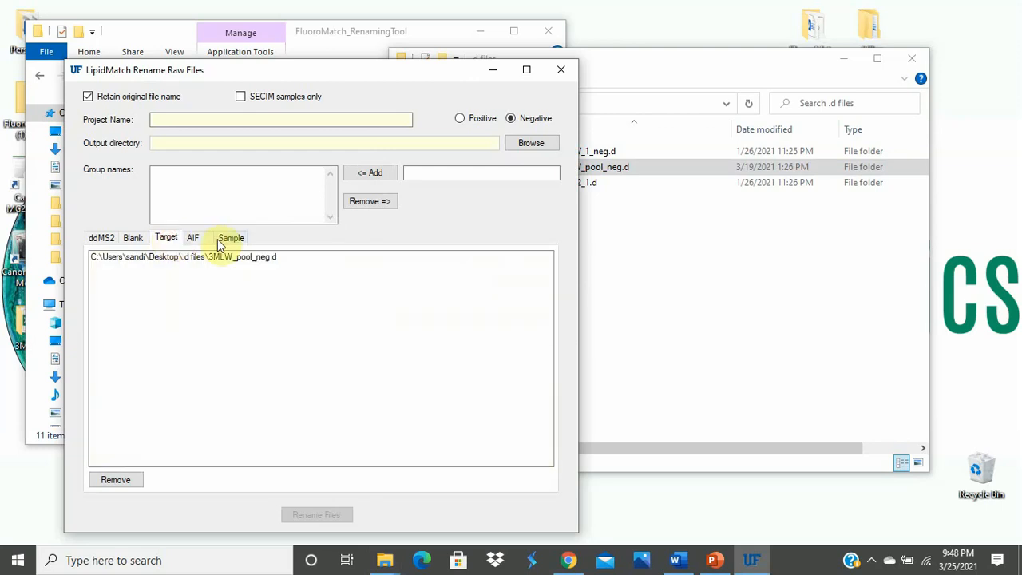
Show the Sample list so 3MLW_pool_neg.d can be added as a sample file
left_click(230, 236)
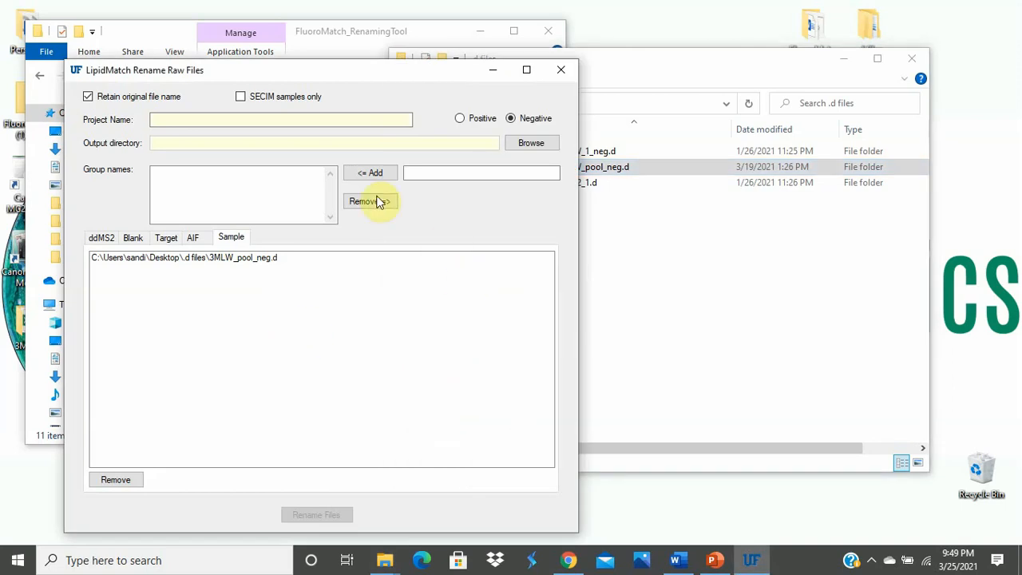
mouse_move(530, 144)
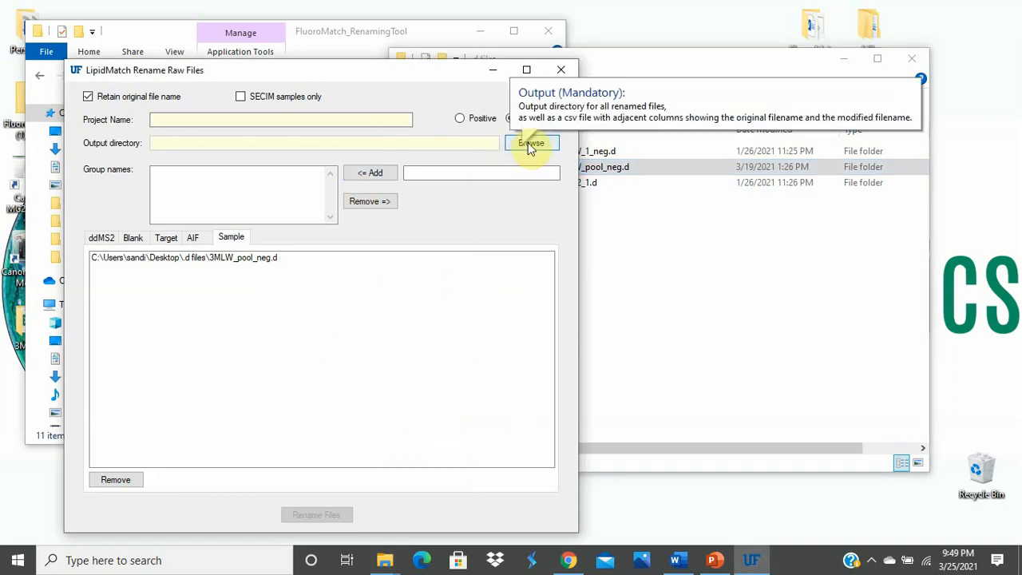
Set the output directory to the Desktop\3MLW_FMF folder
left_click(530, 144)
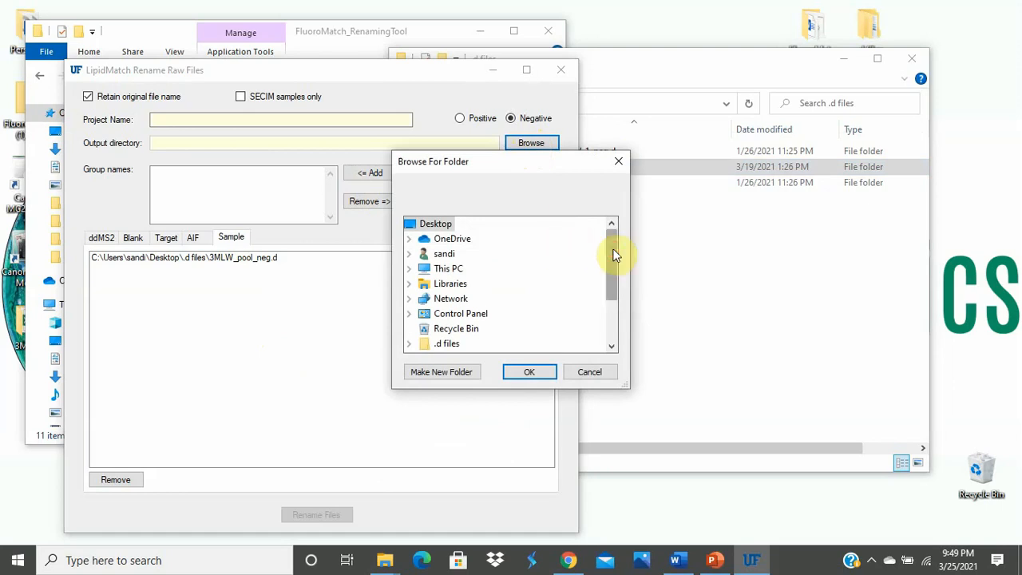
scroll("down", 3)
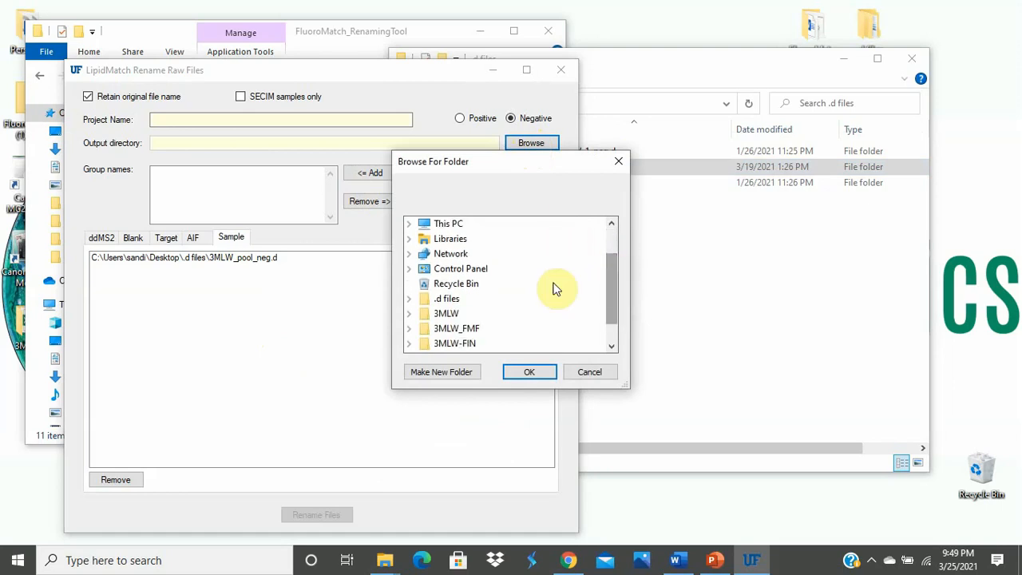
left_click(409, 284)
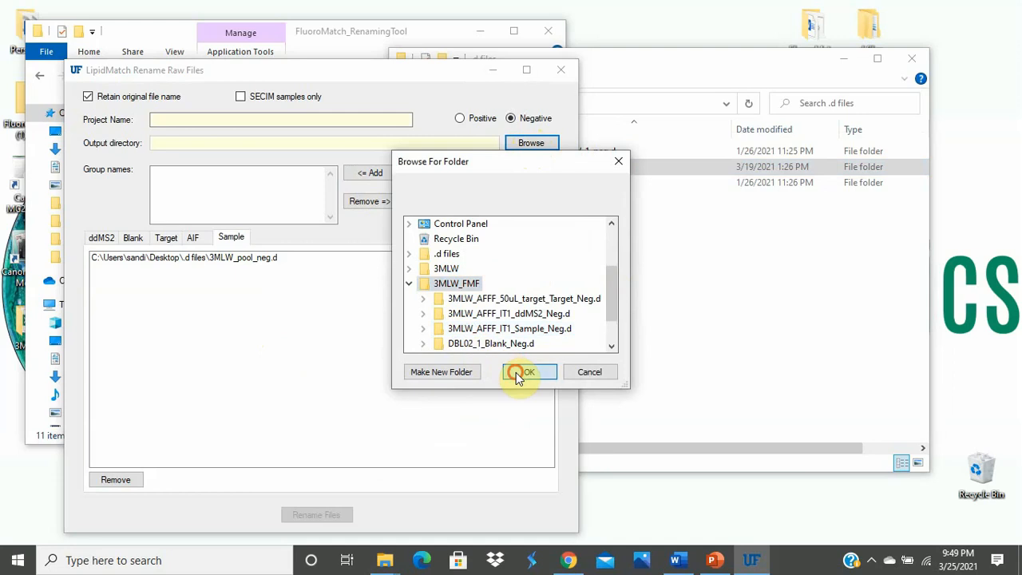
left_click(527, 371)
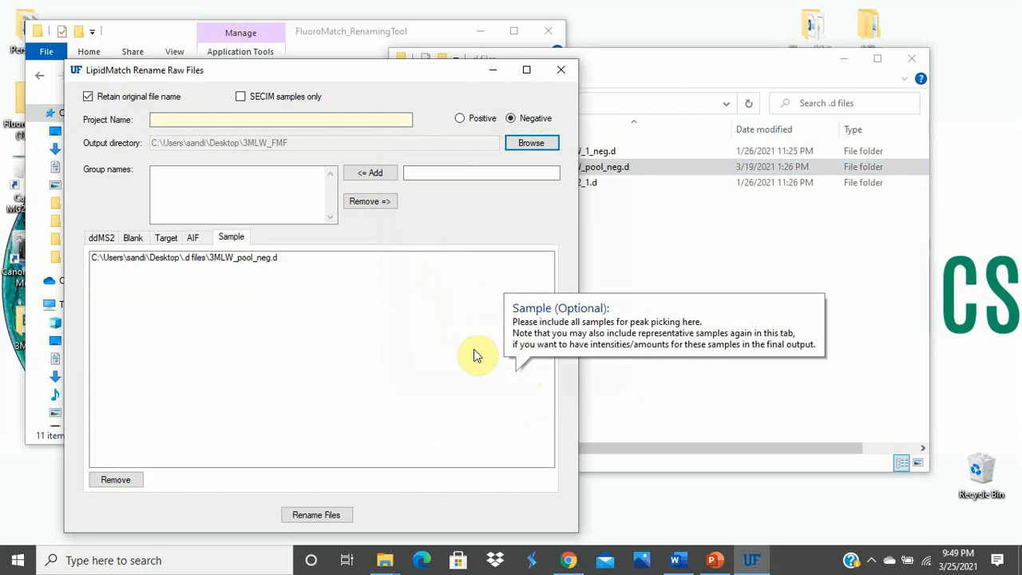
mouse_move(364, 269)
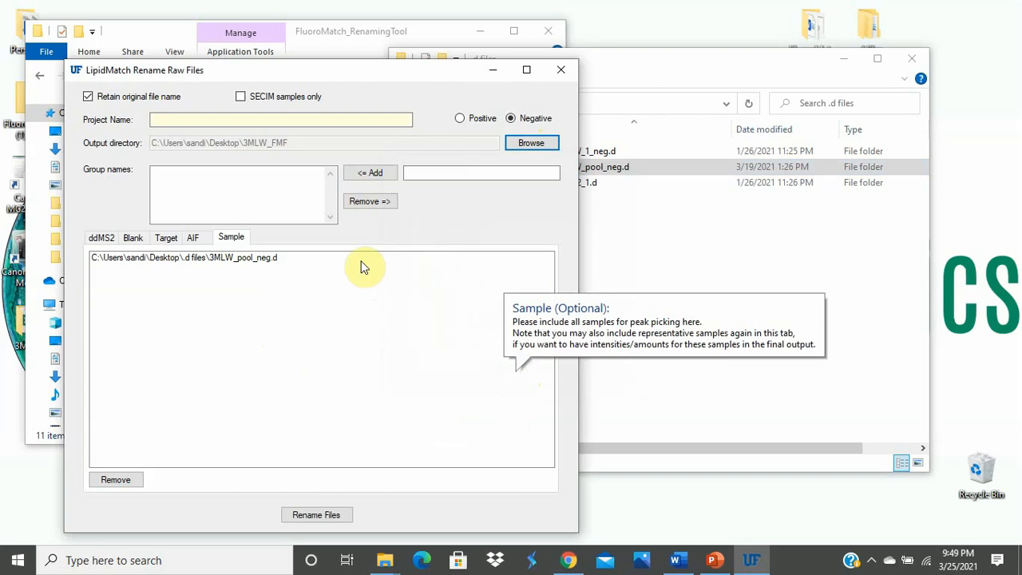
mouse_move(280, 118)
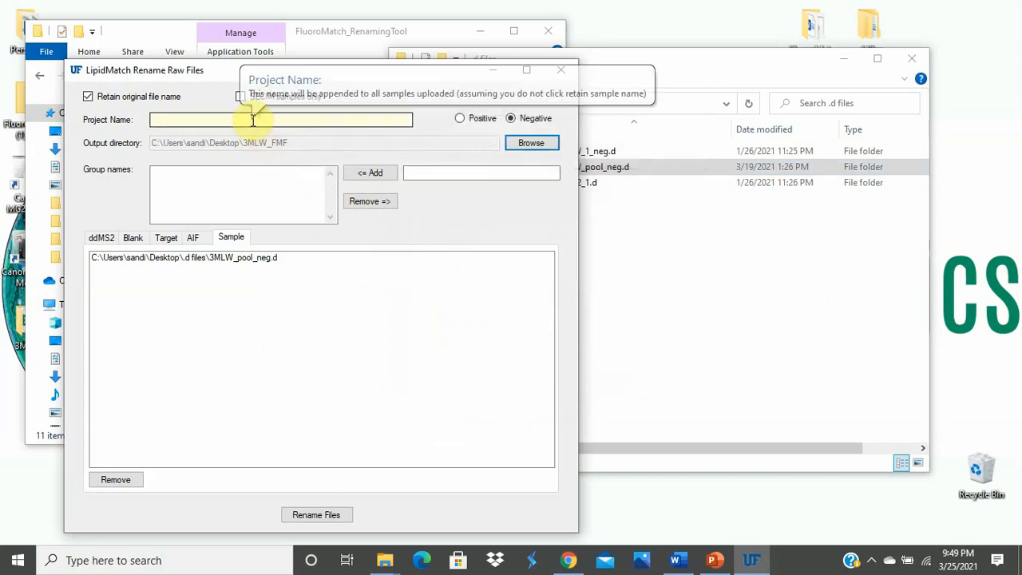
Name the project 3MLW and review the ddMS2 file list
left_click(279, 118)
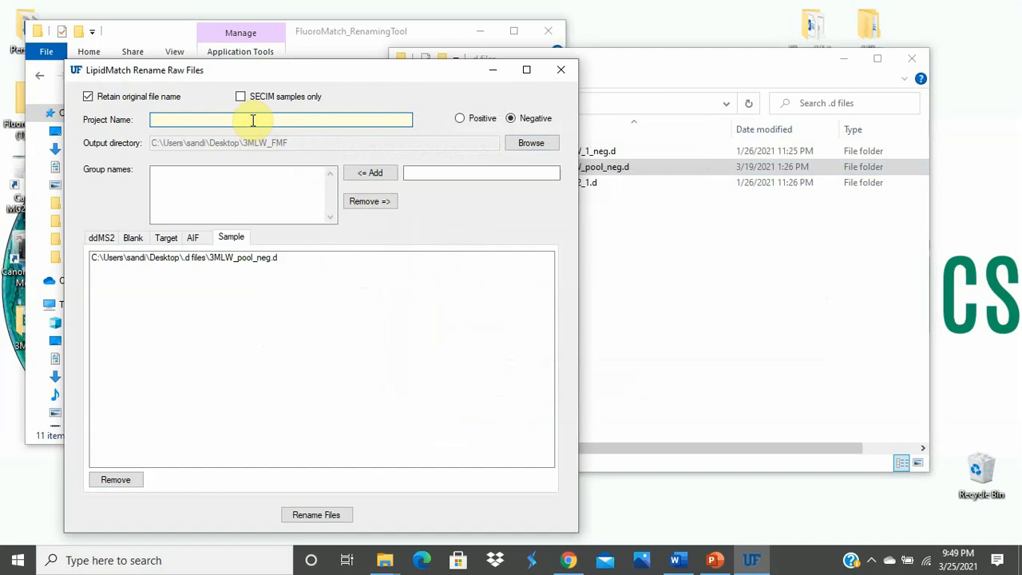
type("3MLW")
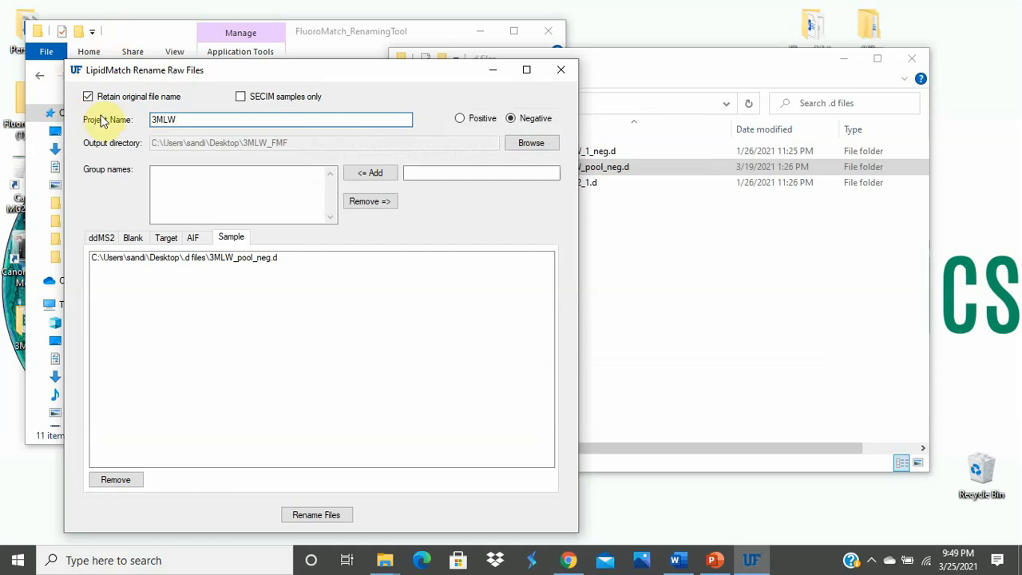
mouse_move(99, 87)
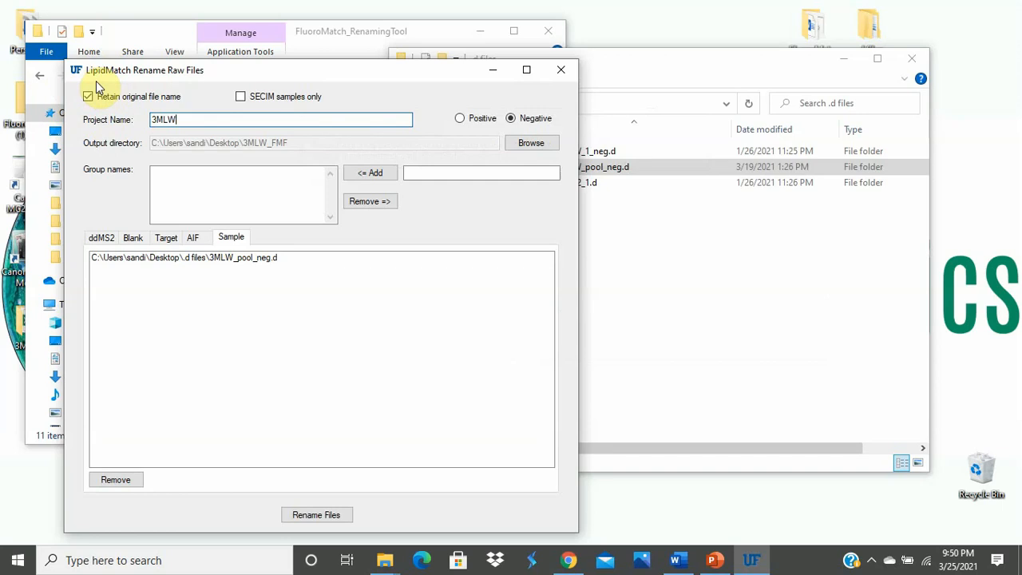
left_click(101, 236)
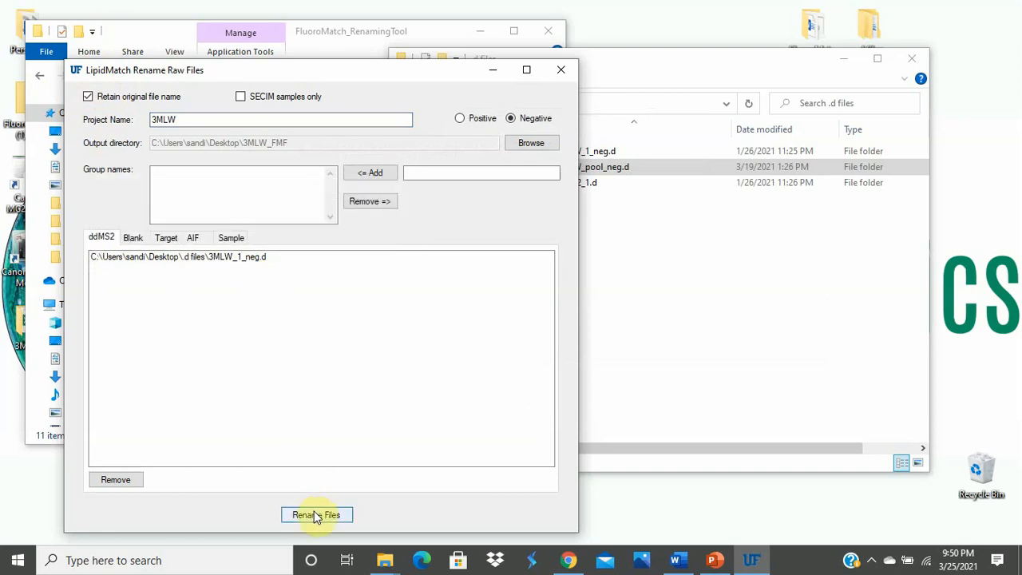
Run Rename Files so the loaded raw files are renamed into 3MLW_FMF with a rename-list CSV
left_click(316, 514)
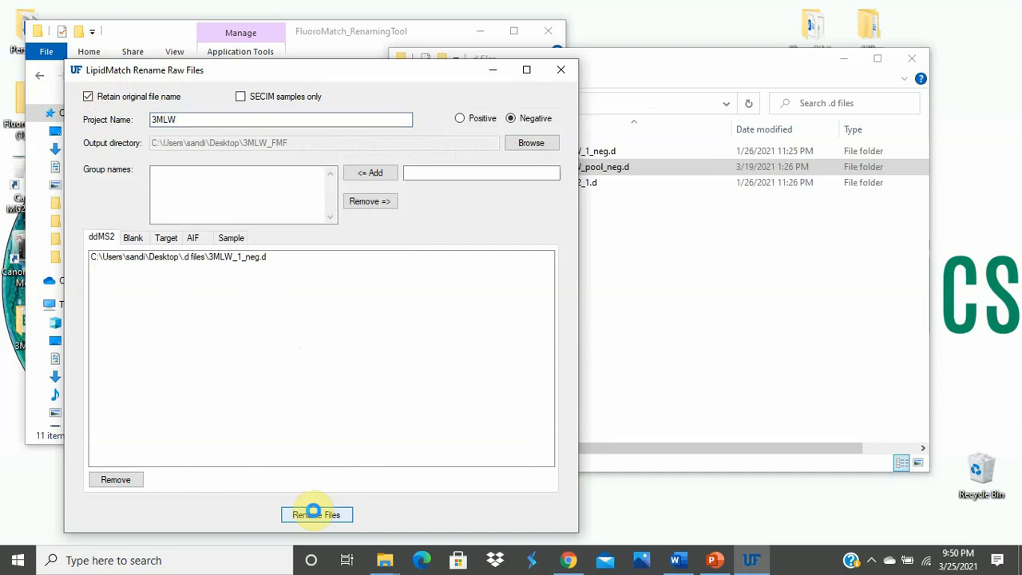
left_click(316, 514)
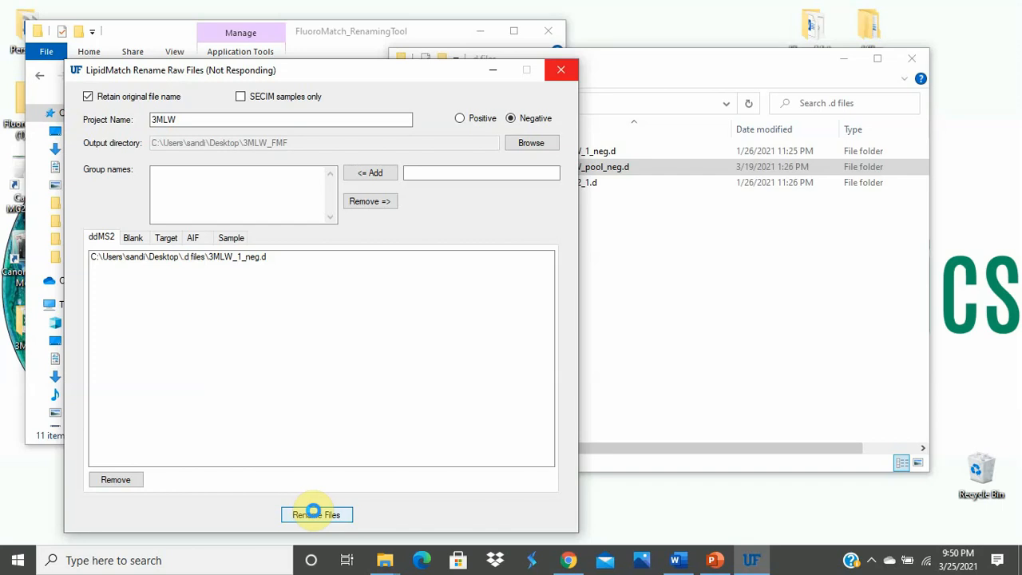
left_click(316, 514)
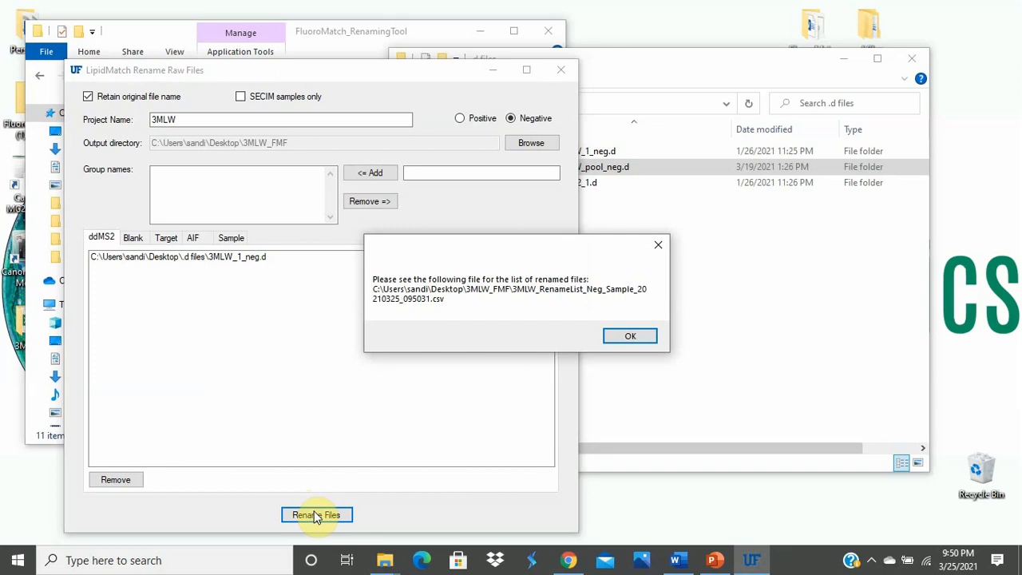
mouse_move(429, 300)
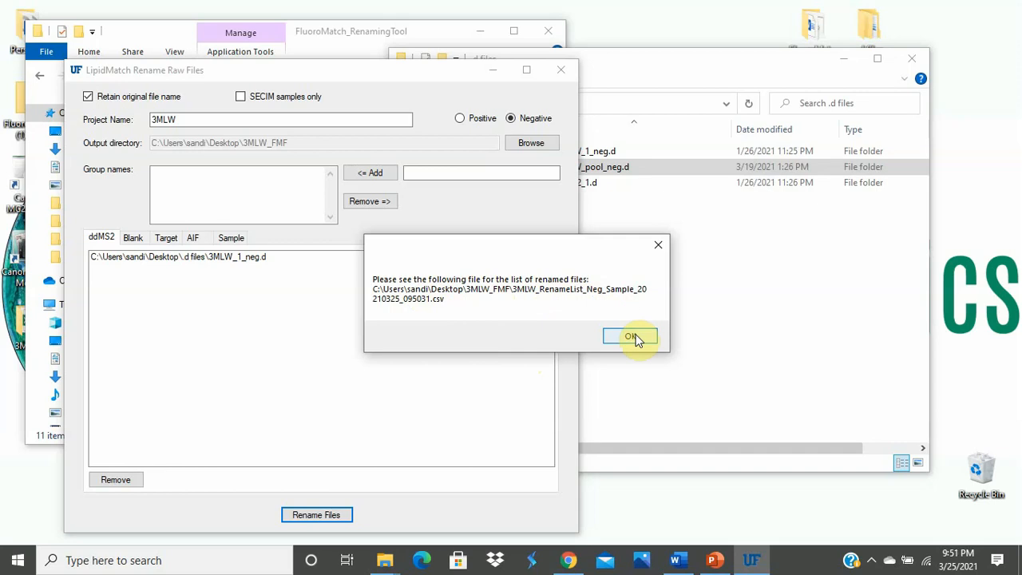
Dismiss the renaming completion message with OK
left_click(631, 335)
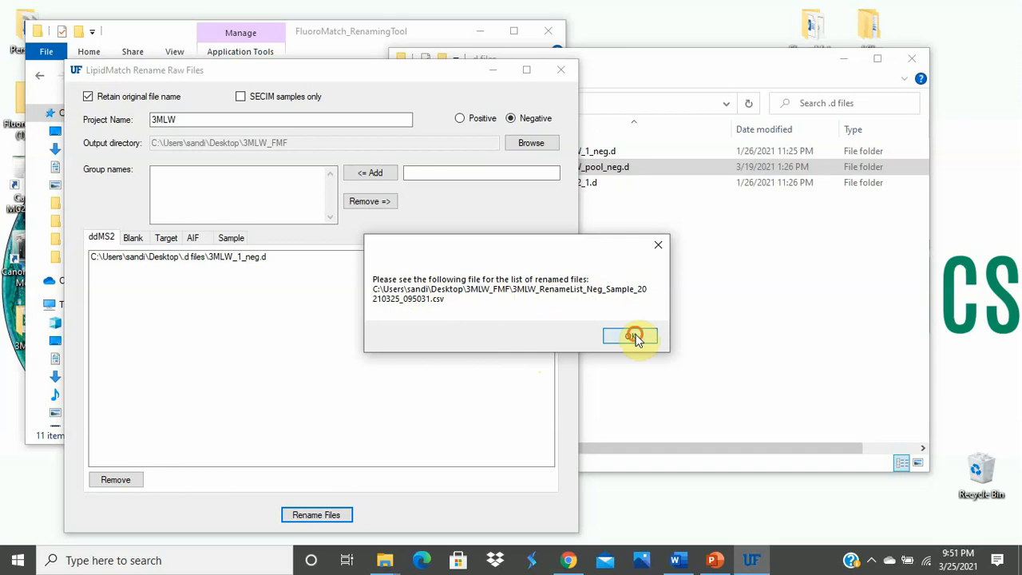
left_click(630, 336)
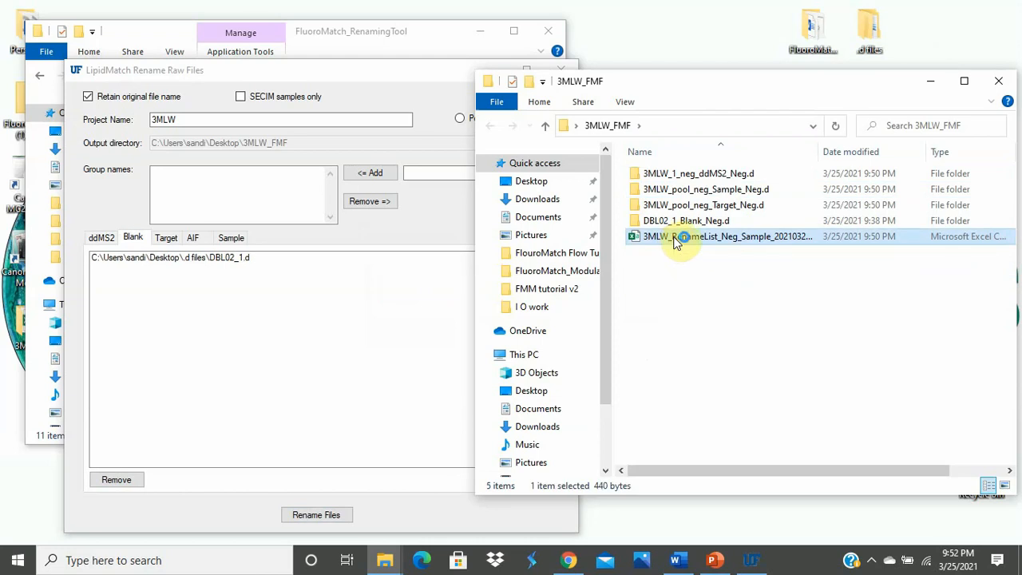
Open the 3MLW RenameList CSV from the 3MLW_FMF folder in Excel
double_click(728, 236)
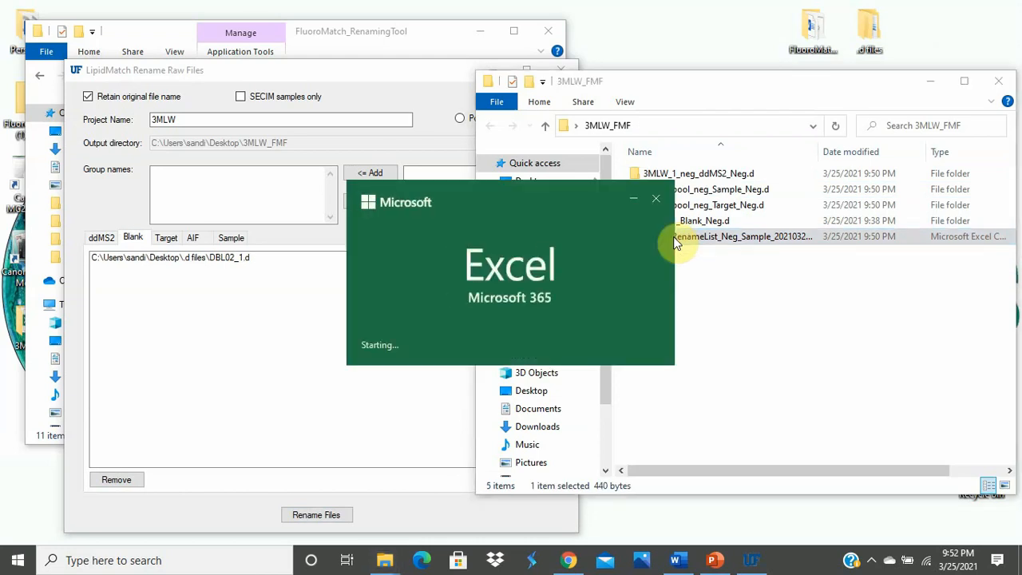
double_click(743, 236)
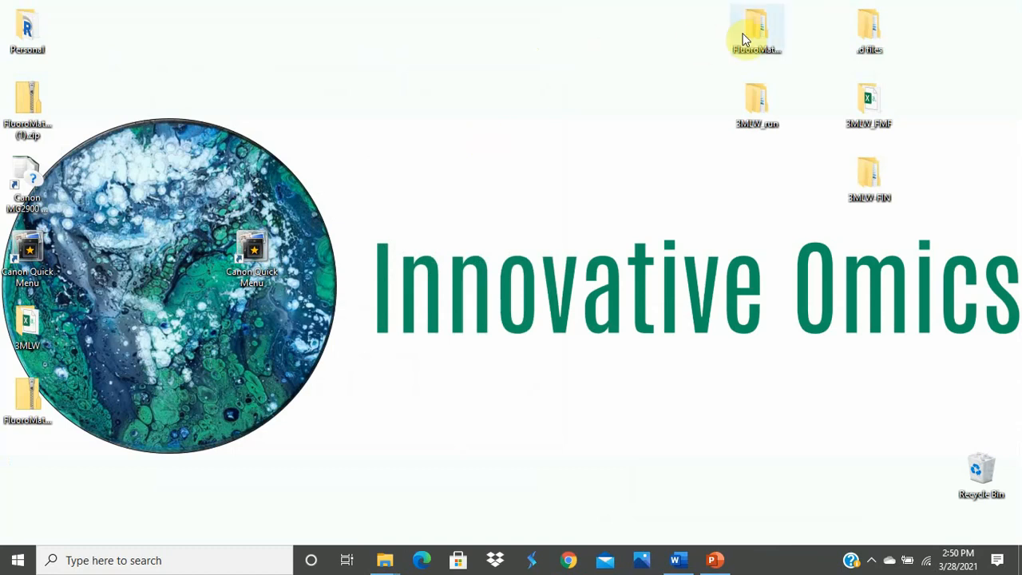
Launch FluoroMatch_Flow.bat from the FluoroMatch-2.42 / FluoroMatch-2.4 desktop folder
double_click(757, 30)
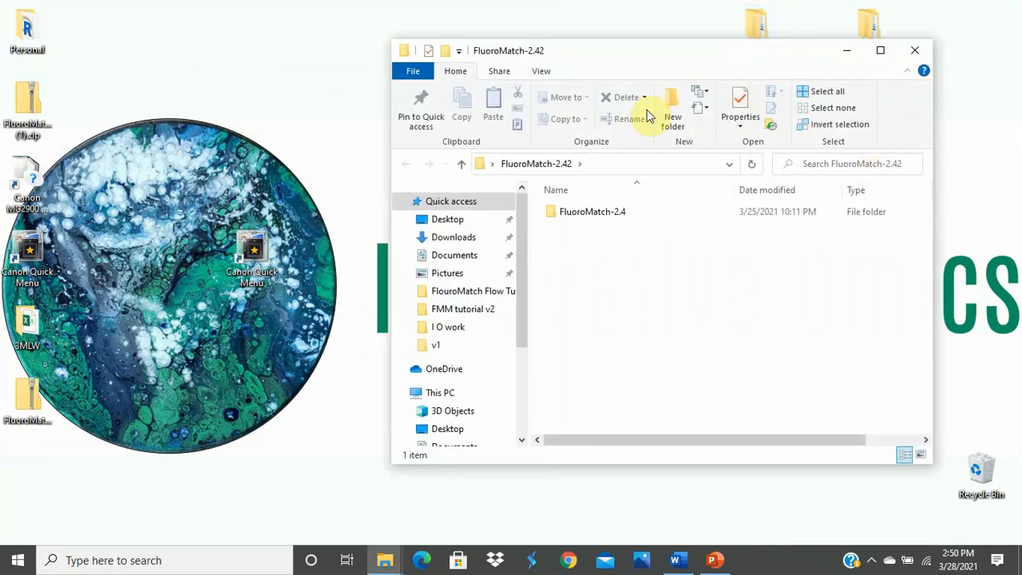
double_click(592, 211)
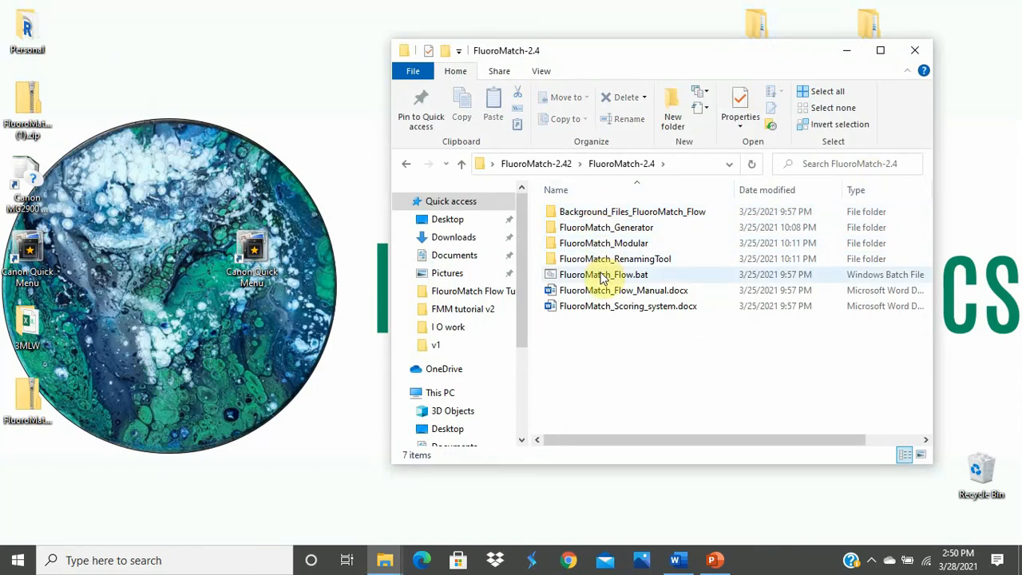
left_click(604, 275)
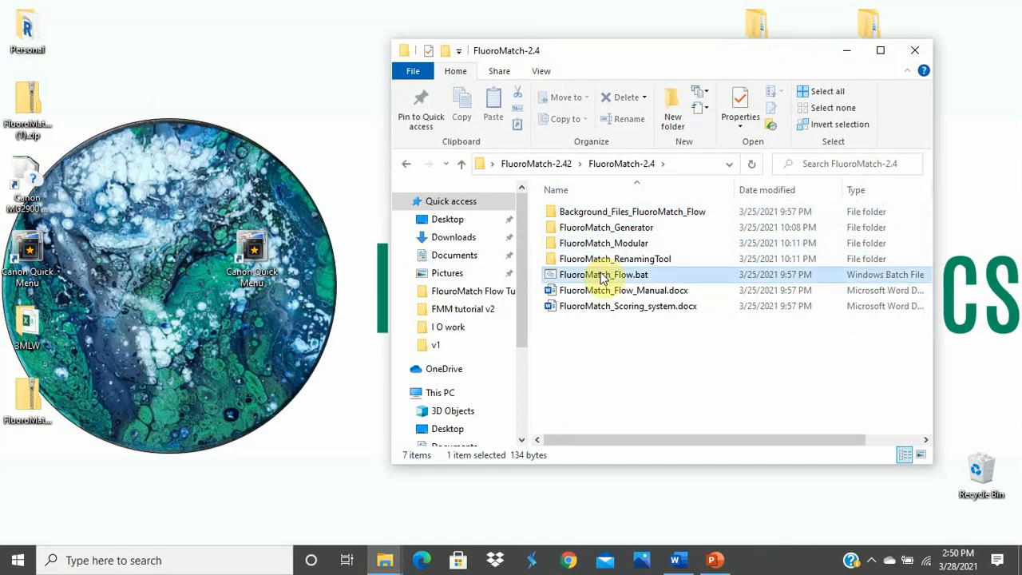
double_click(604, 275)
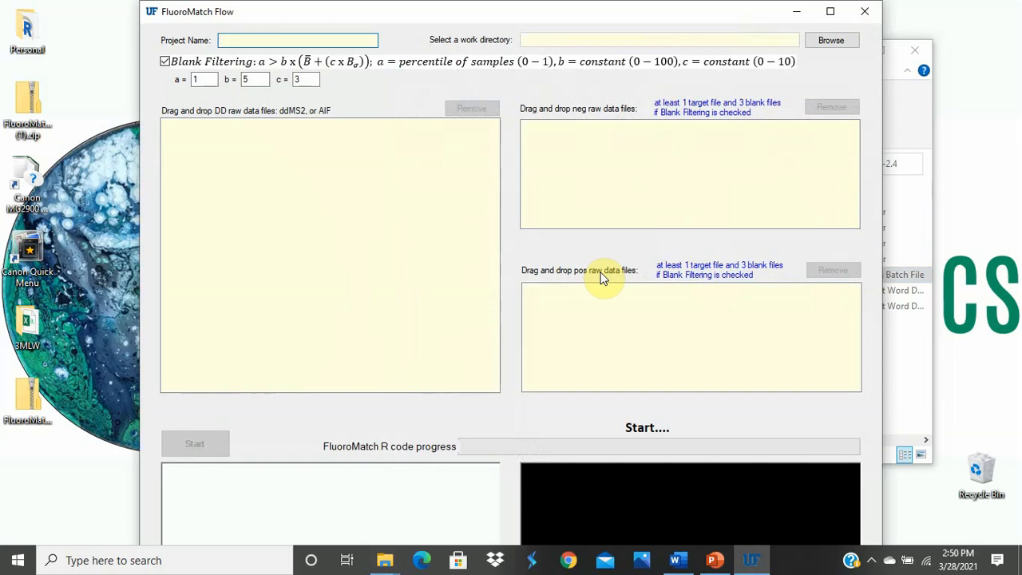
Enter 3MLW as the project name in the Project Name field
left_click(297, 40)
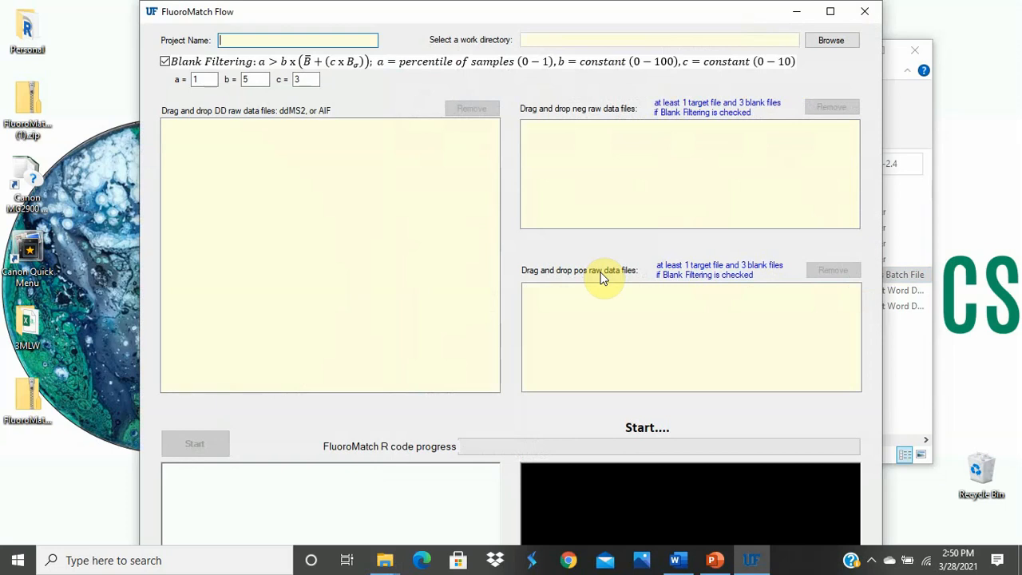
mouse_move(227, 16)
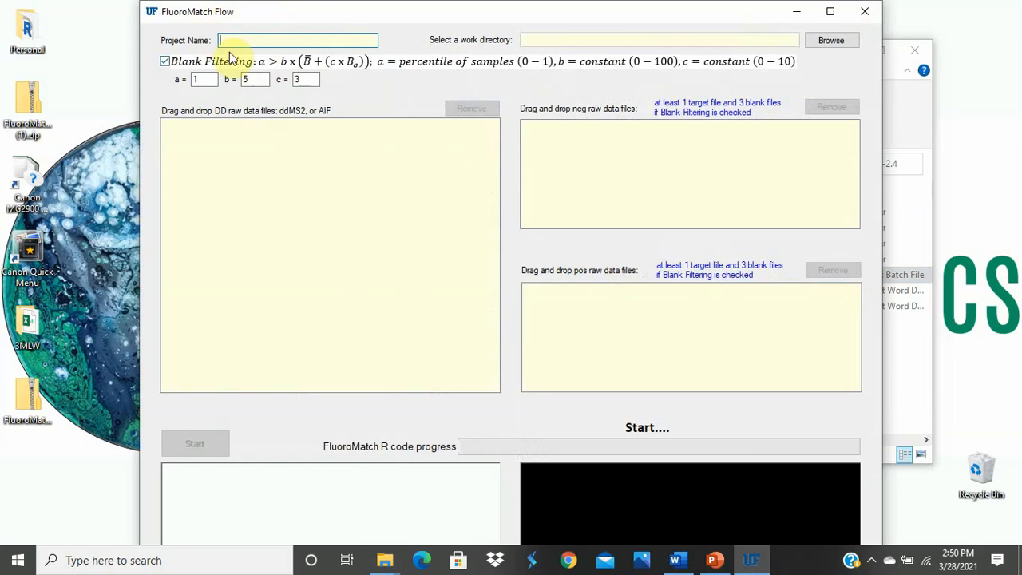
type("3")
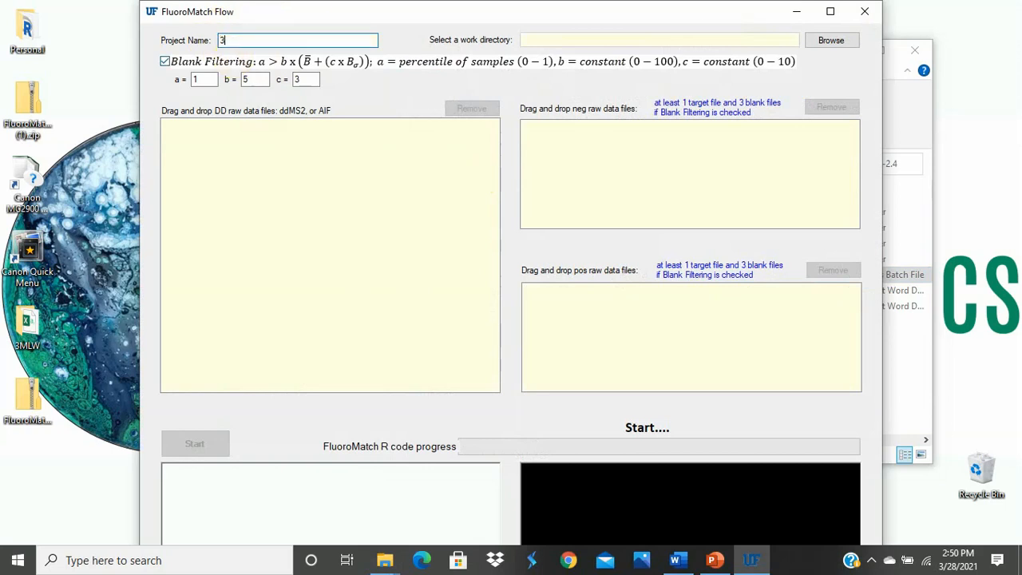
type("MLW")
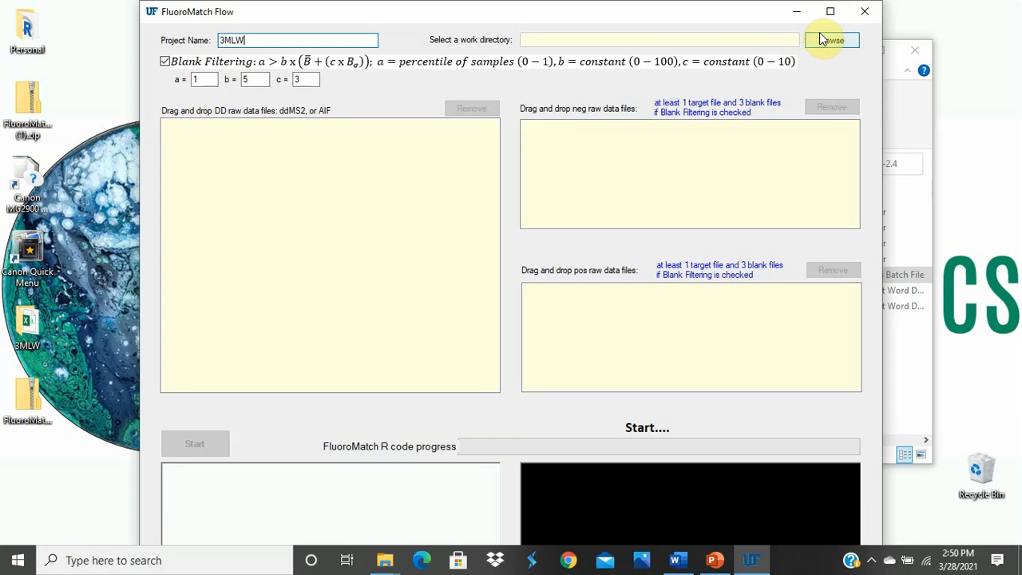
Choose the desktop 3MLW_run folder as work directory and acknowledge the LipidMatch_Run and Temp_Work notices
left_click(831, 40)
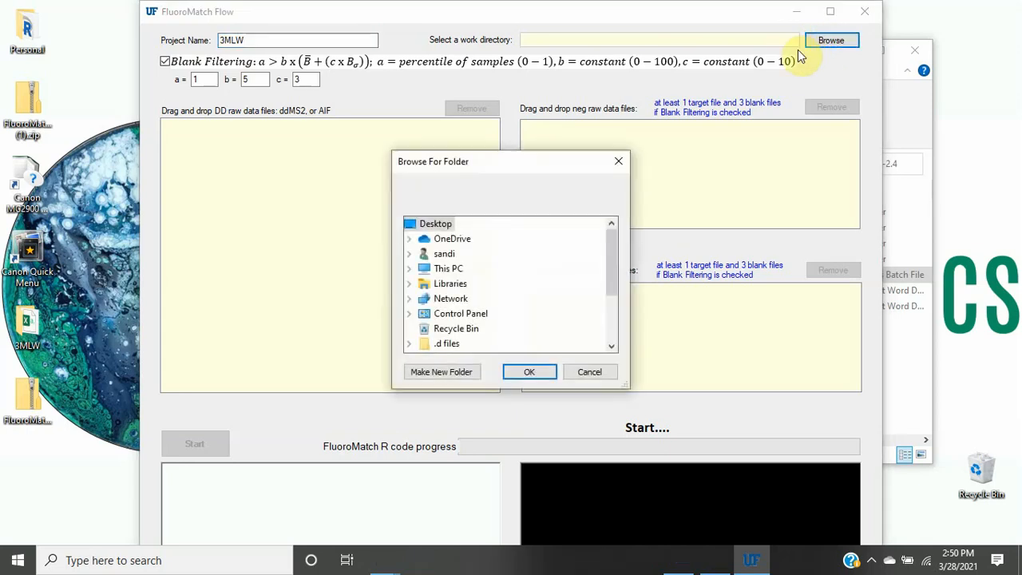
scroll("down", 3)
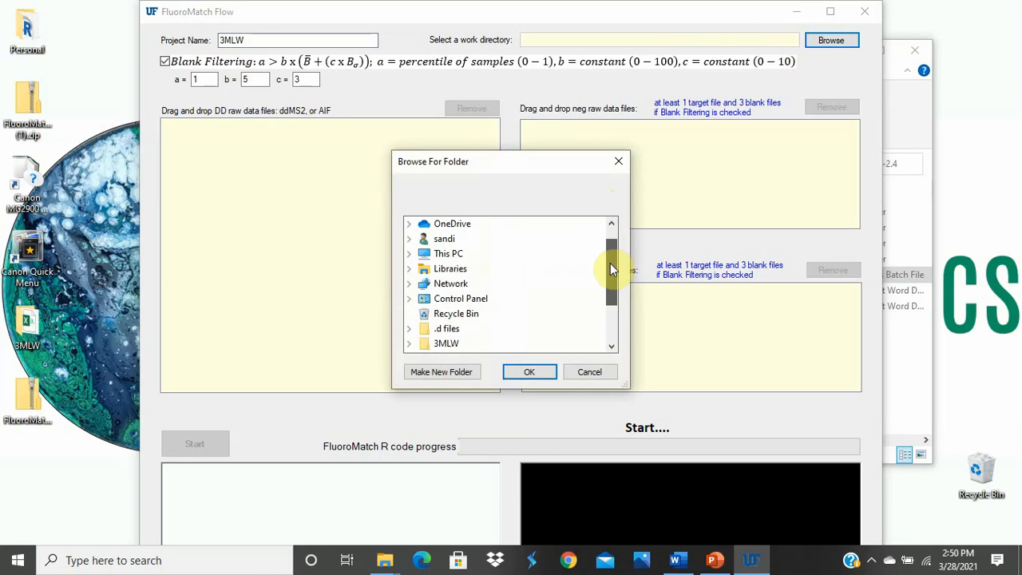
scroll("down", 3)
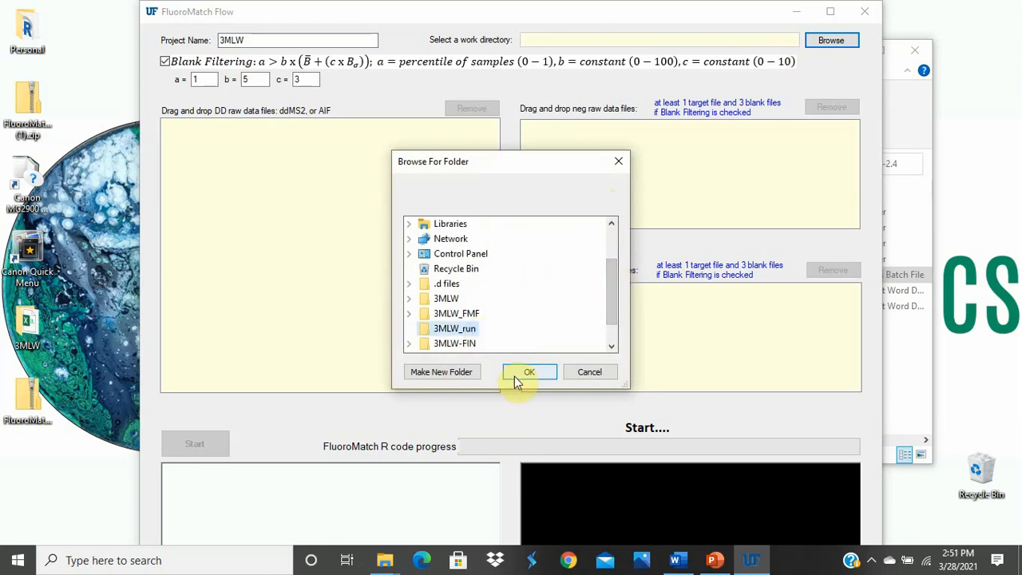
left_click(529, 371)
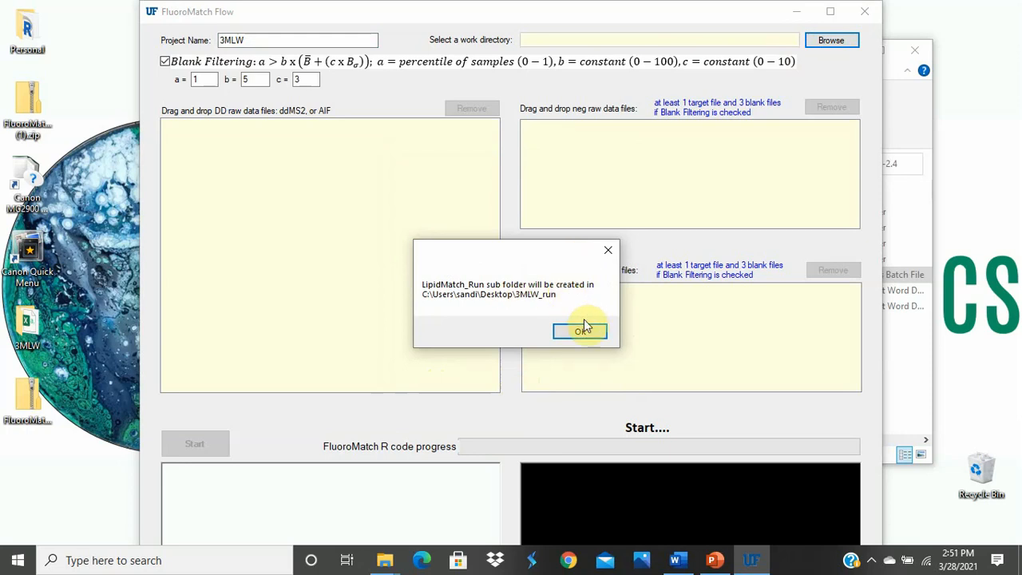
left_click(581, 331)
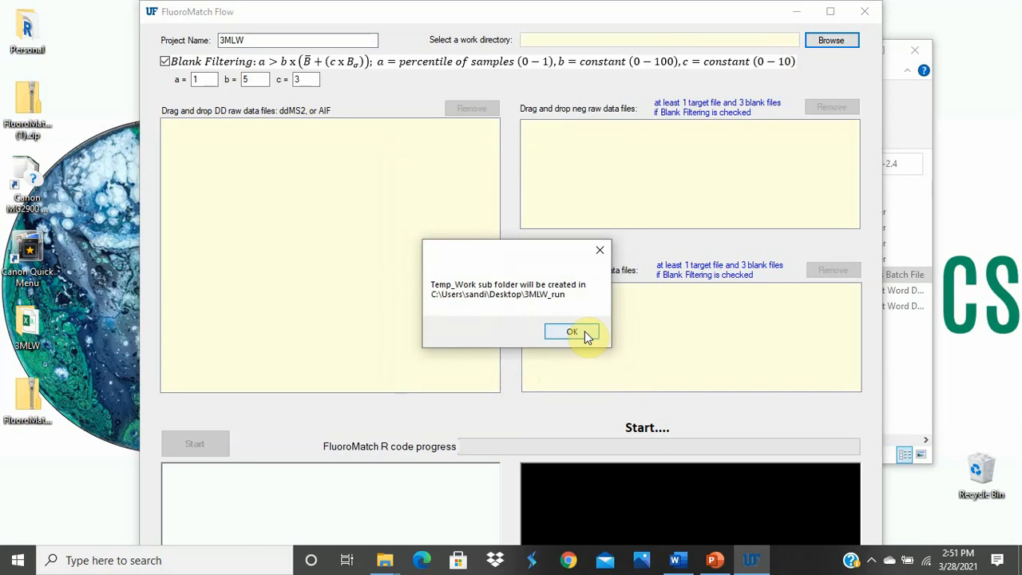
left_click(572, 331)
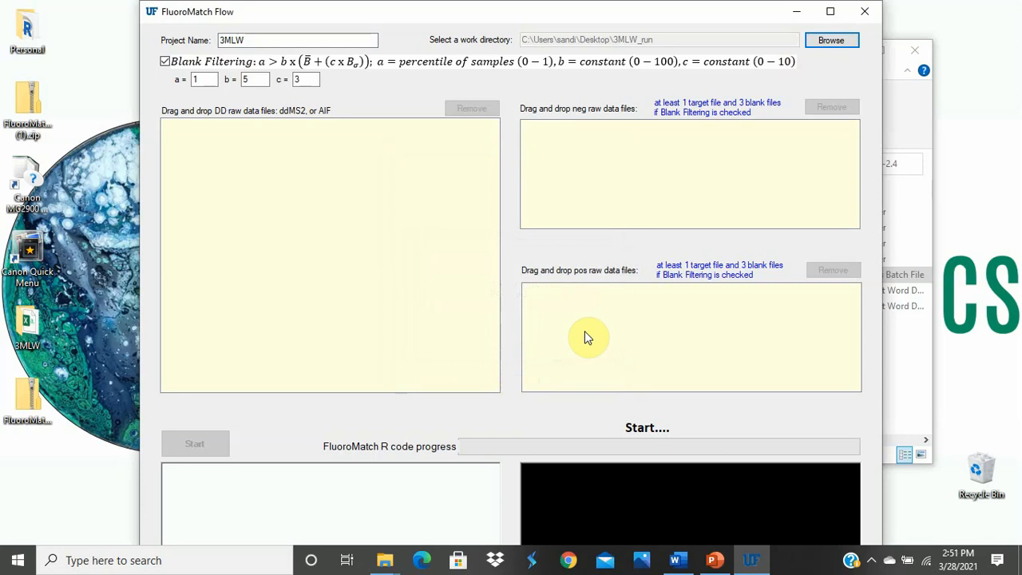
mouse_move(354, 147)
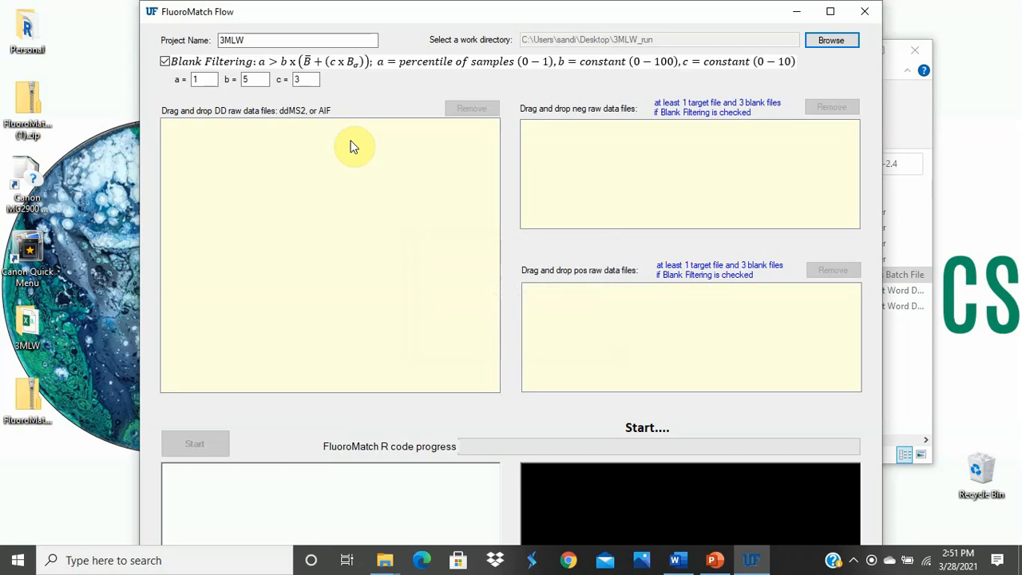
mouse_move(897, 92)
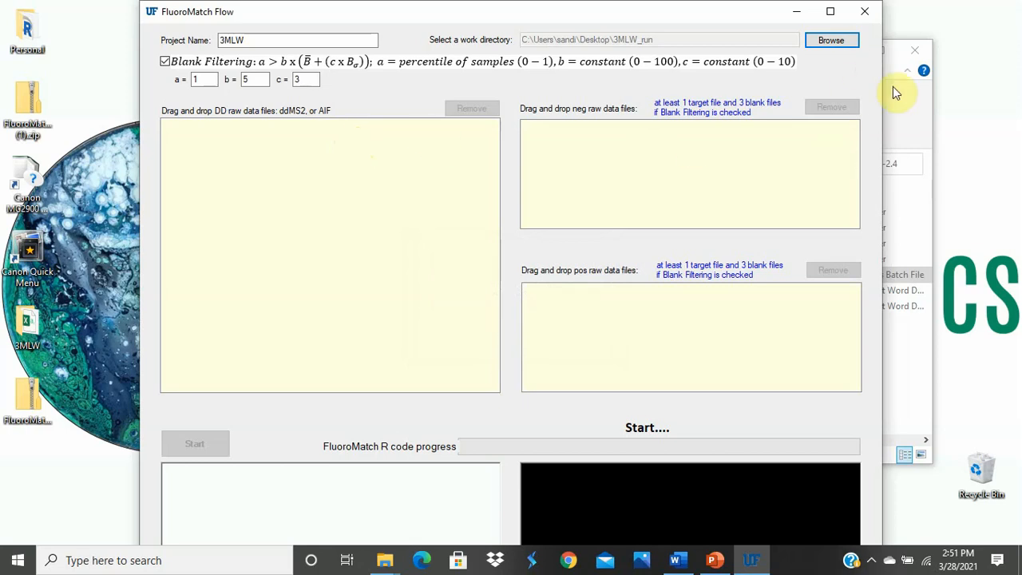
mouse_move(885, 157)
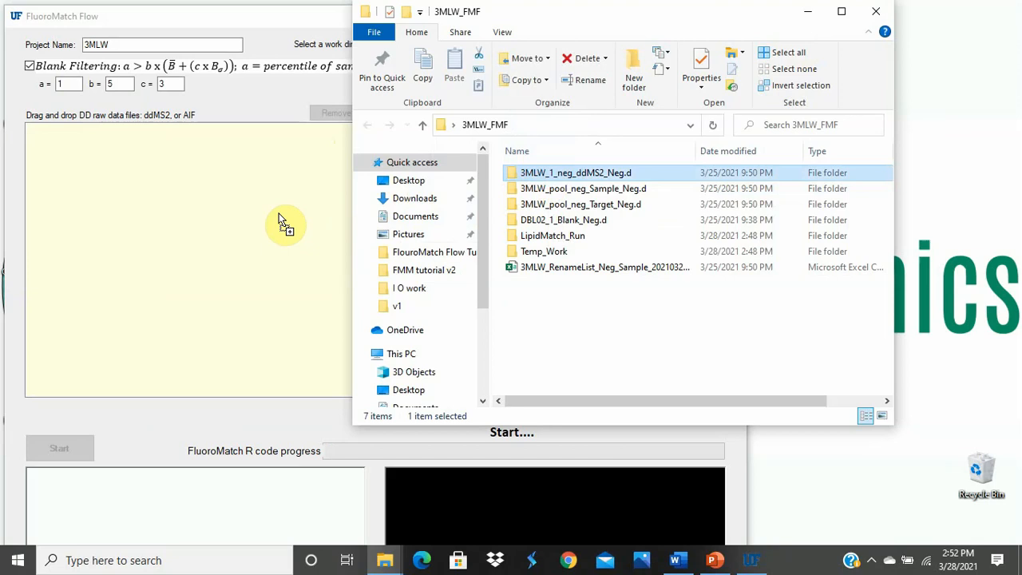
Drag 3MLW_1_neg_ddMS2_Neg.d into DD raw data and 3MLW_pool_neg_Target_Neg.d into neg raw data
left_click_drag(575, 172, 284, 224)
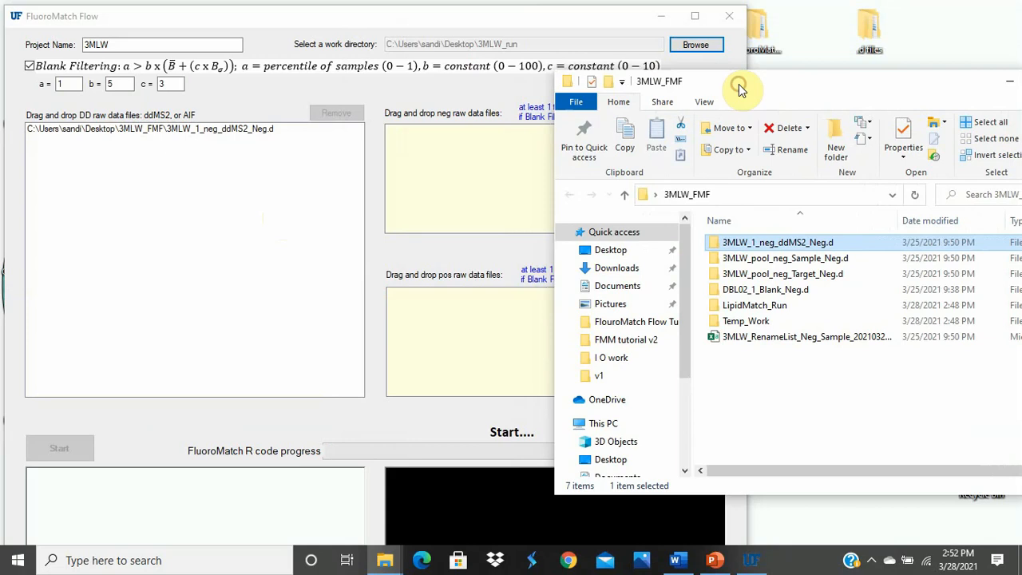
mouse_move(782, 273)
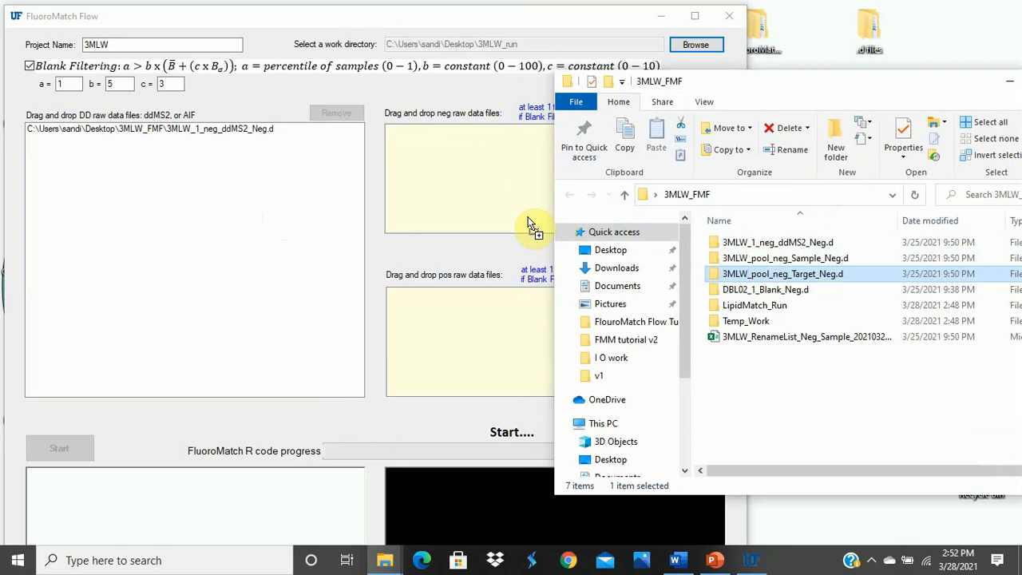
left_click_drag(782, 273, 472, 184)
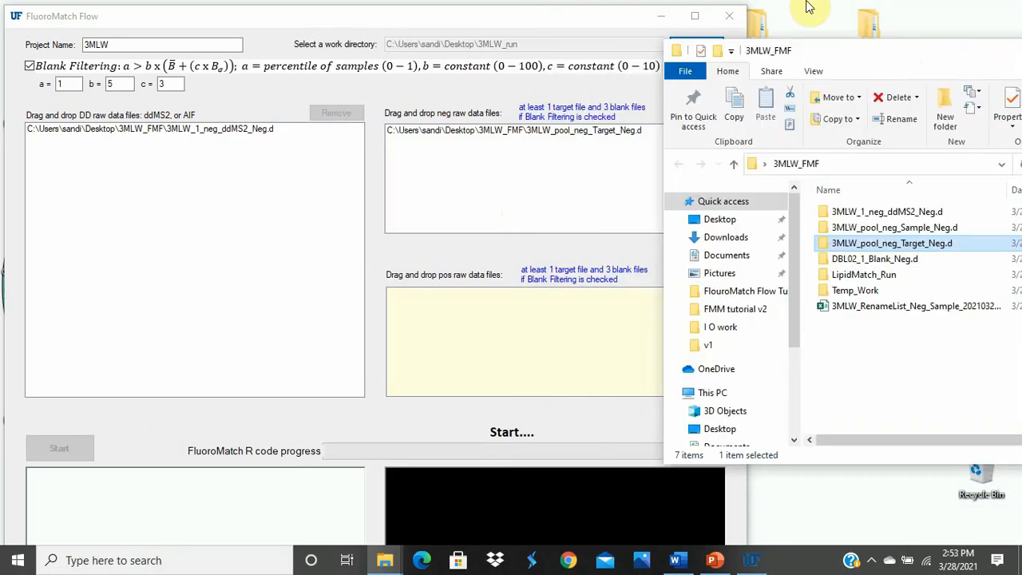
mouse_move(574, 156)
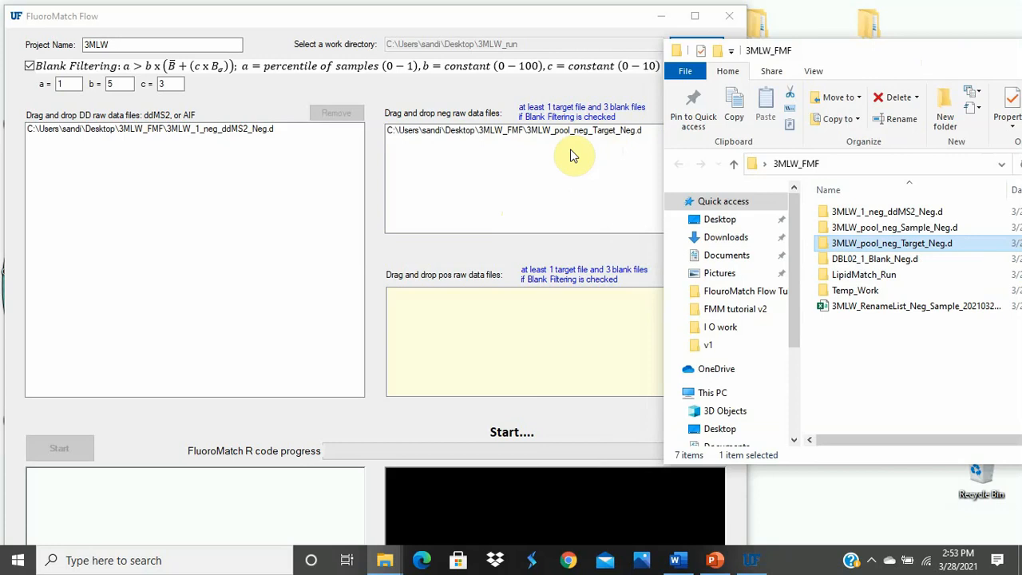
mouse_move(620, 169)
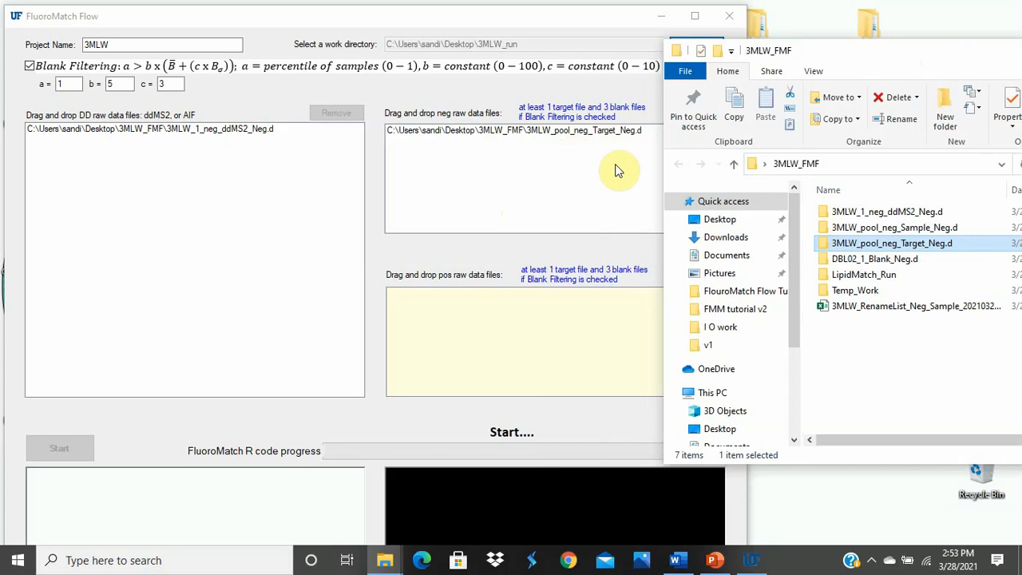
mouse_move(418, 243)
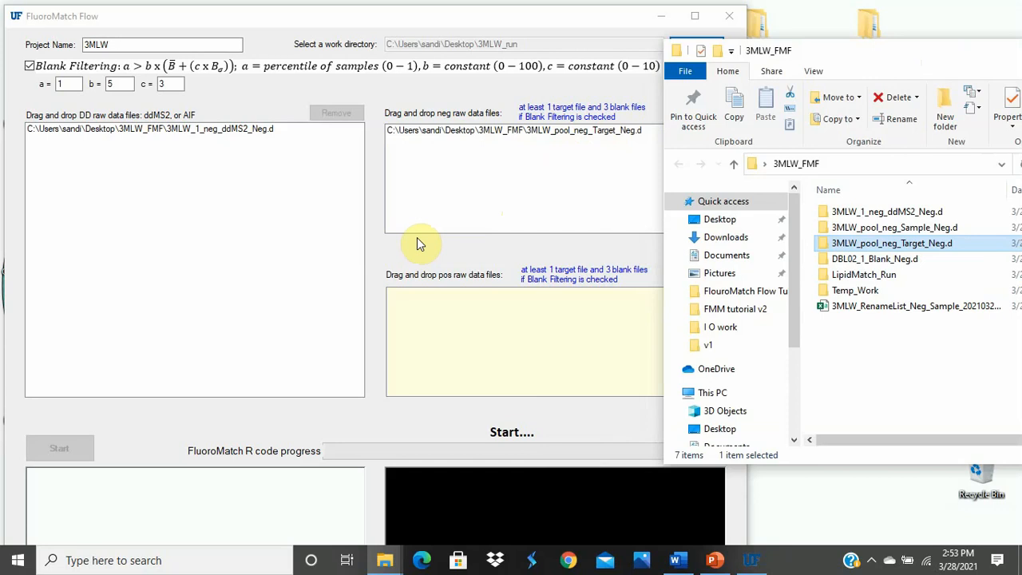
mouse_move(550, 190)
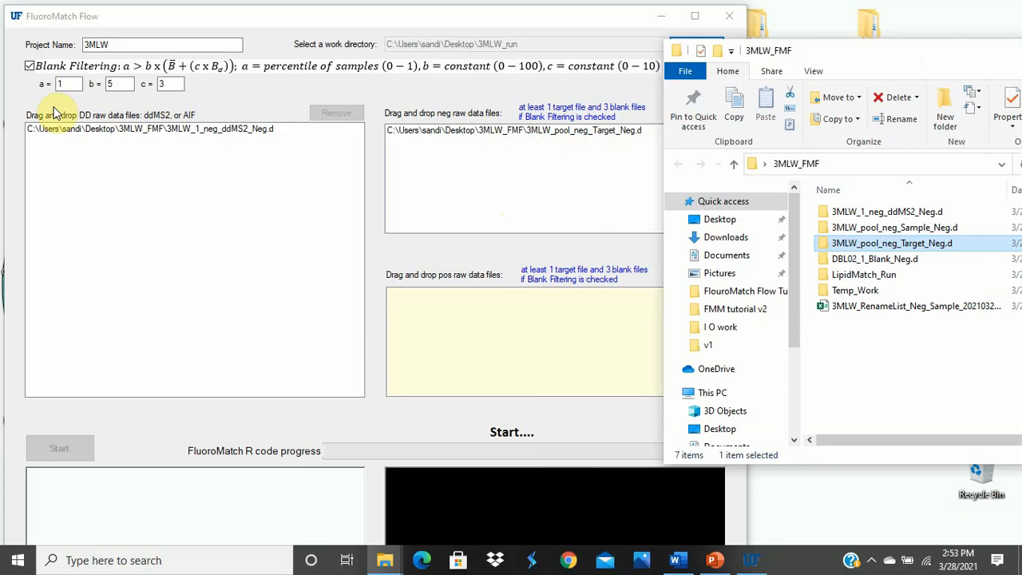
mouse_move(32, 94)
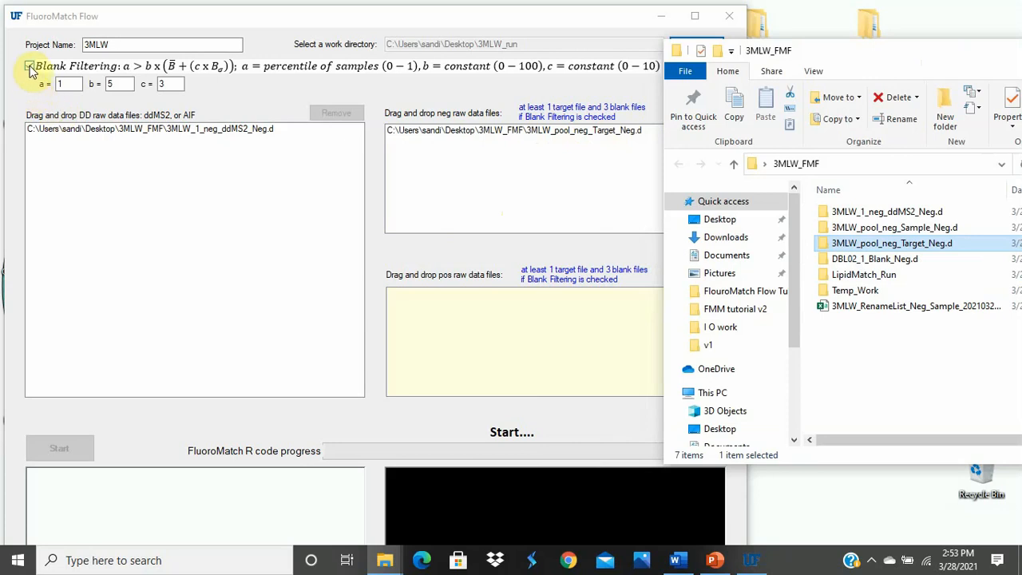
Uncheck Blank Filtering so the Start button becomes enabled
left_click(29, 65)
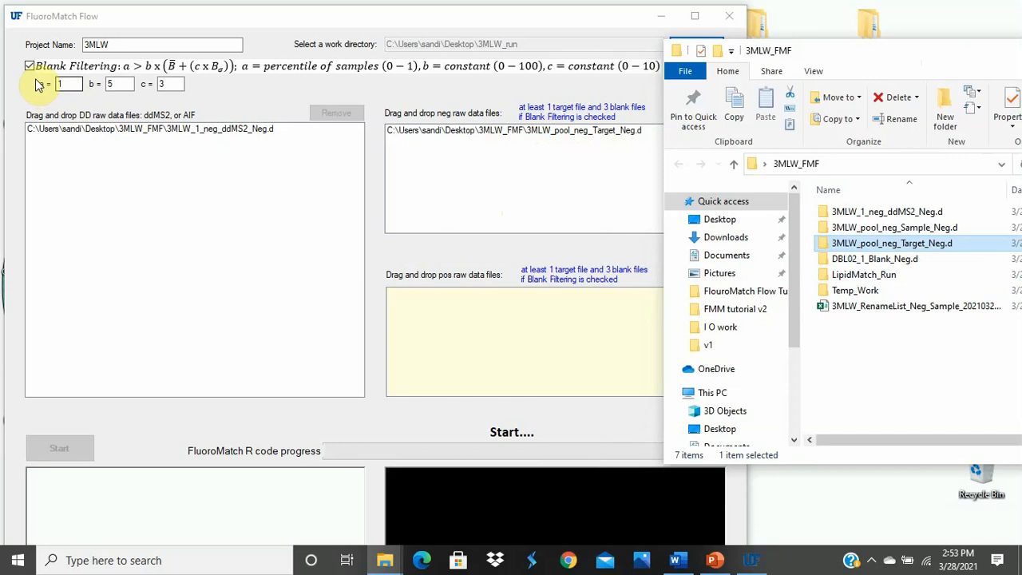
left_click(29, 65)
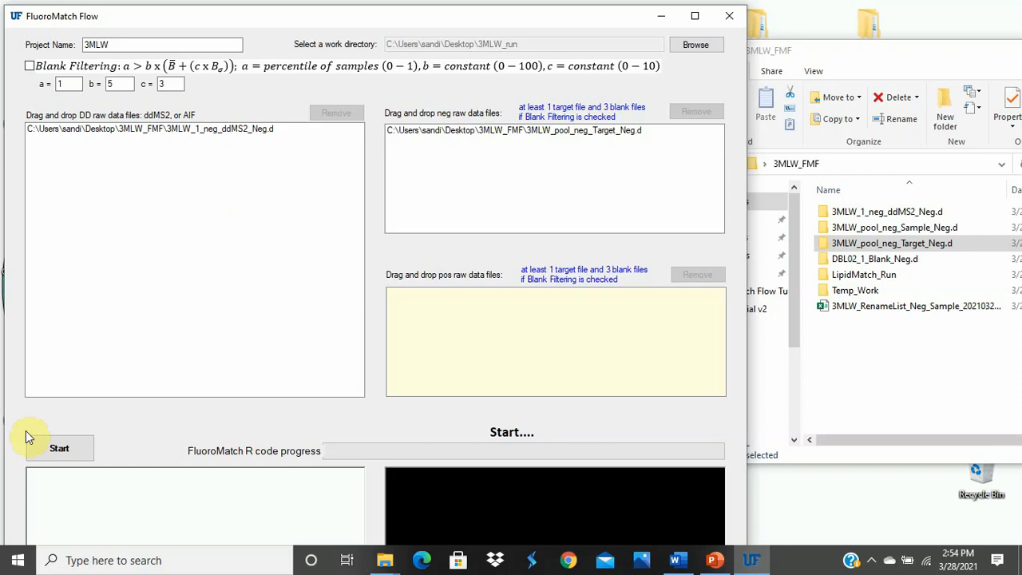
mouse_move(131, 447)
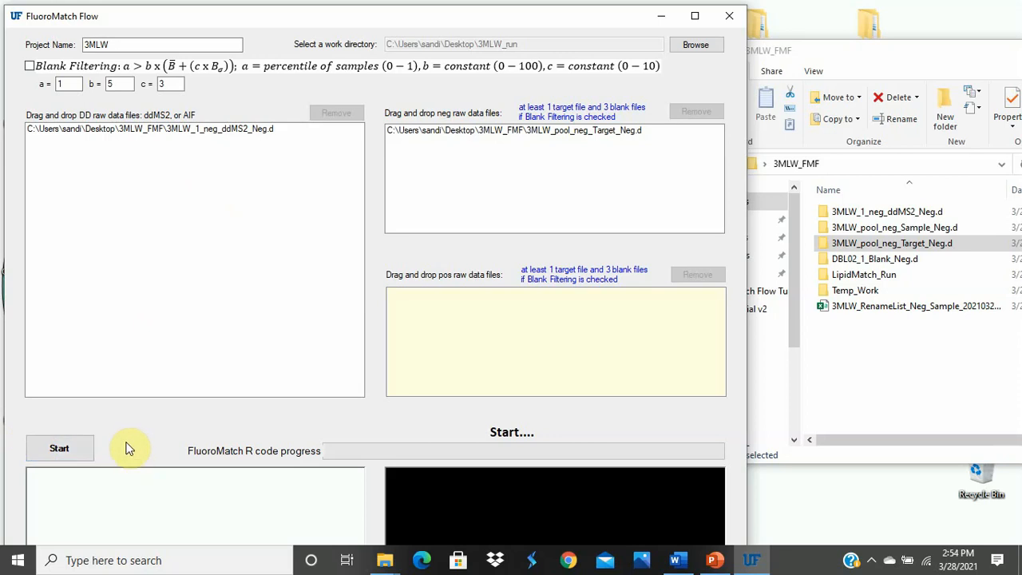
mouse_move(88, 467)
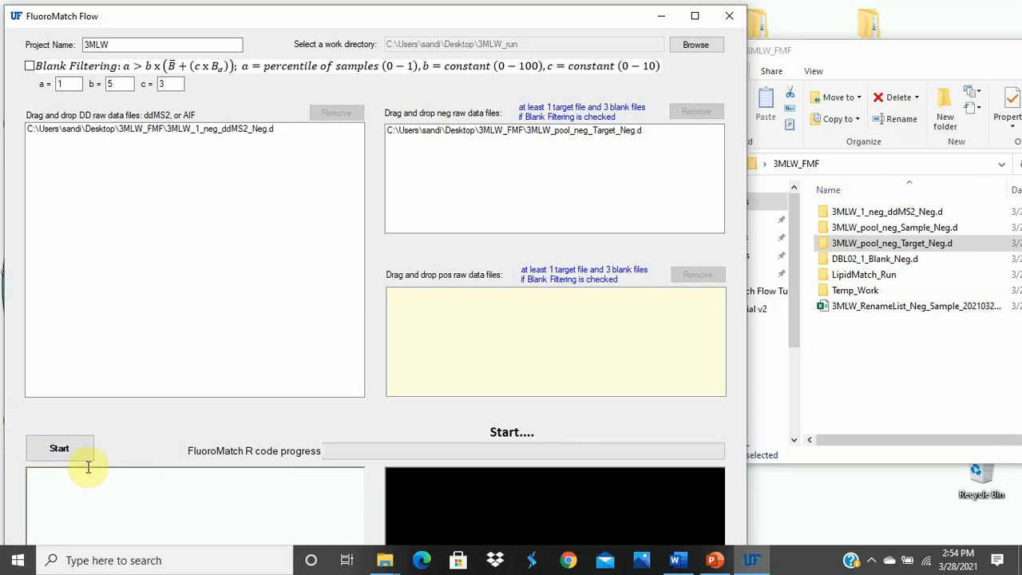
mouse_move(403, 236)
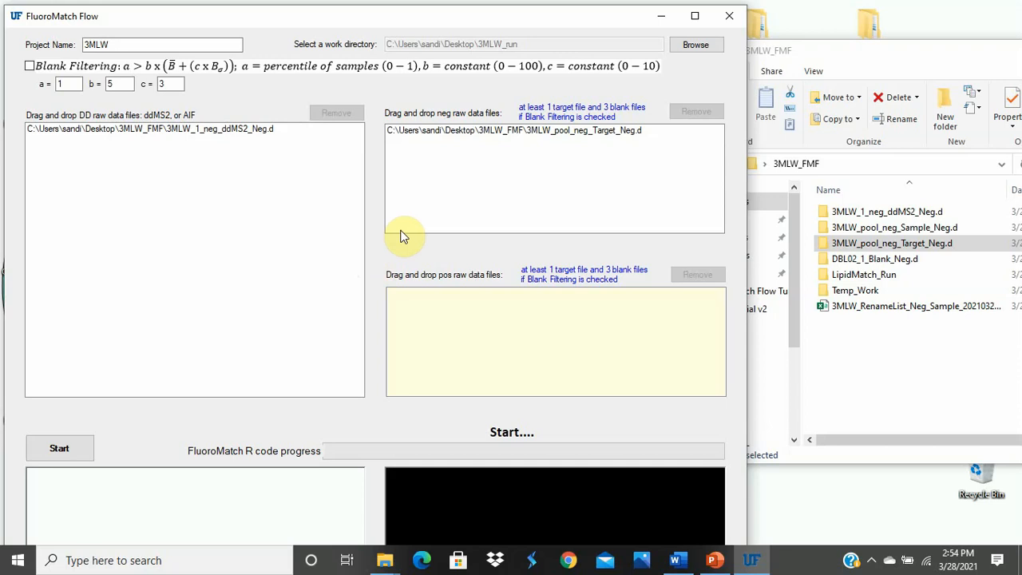
mouse_move(460, 176)
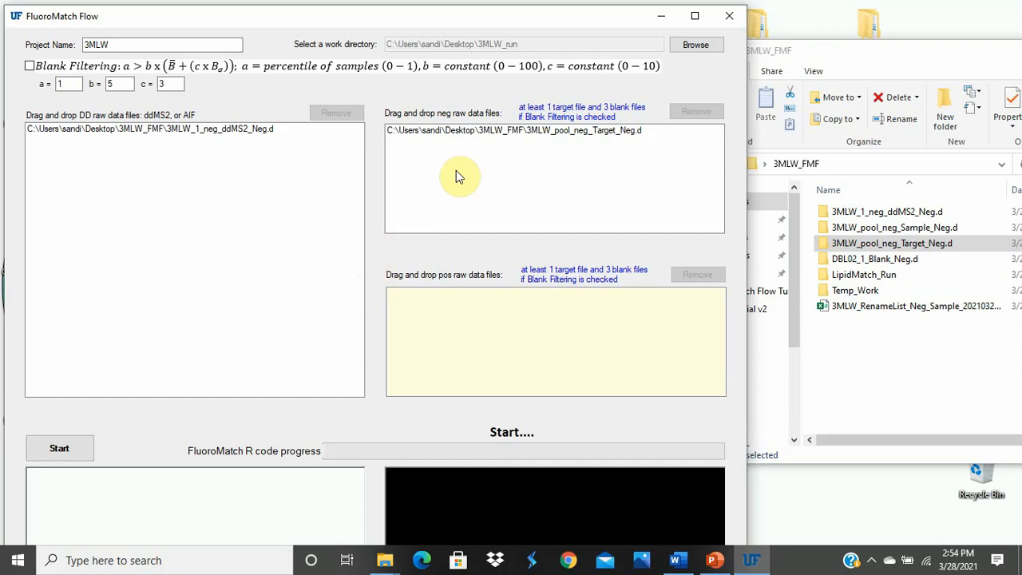
Toggle Blank Filtering and leave it off, then move to start the run
left_click(29, 65)
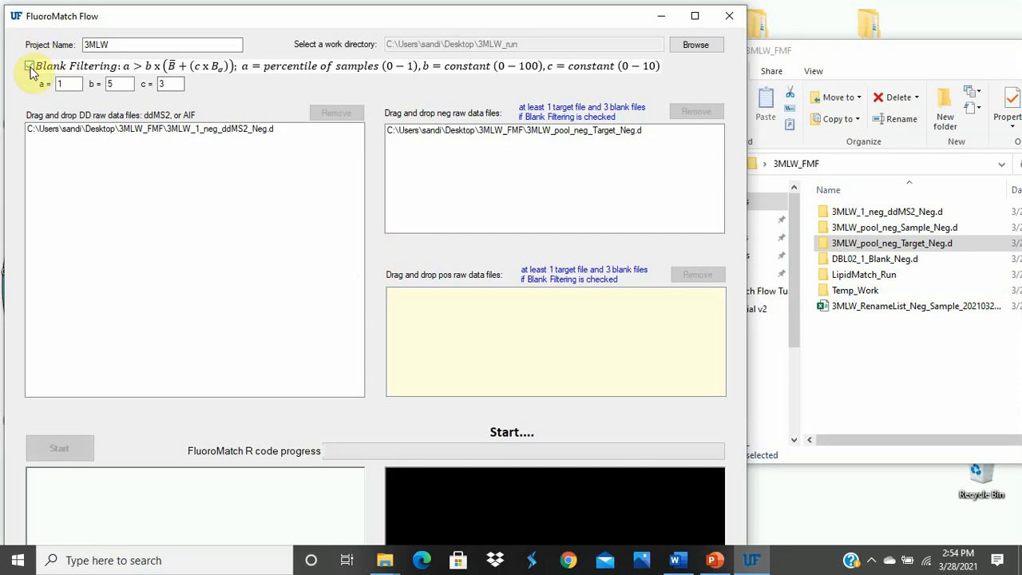
left_click(29, 66)
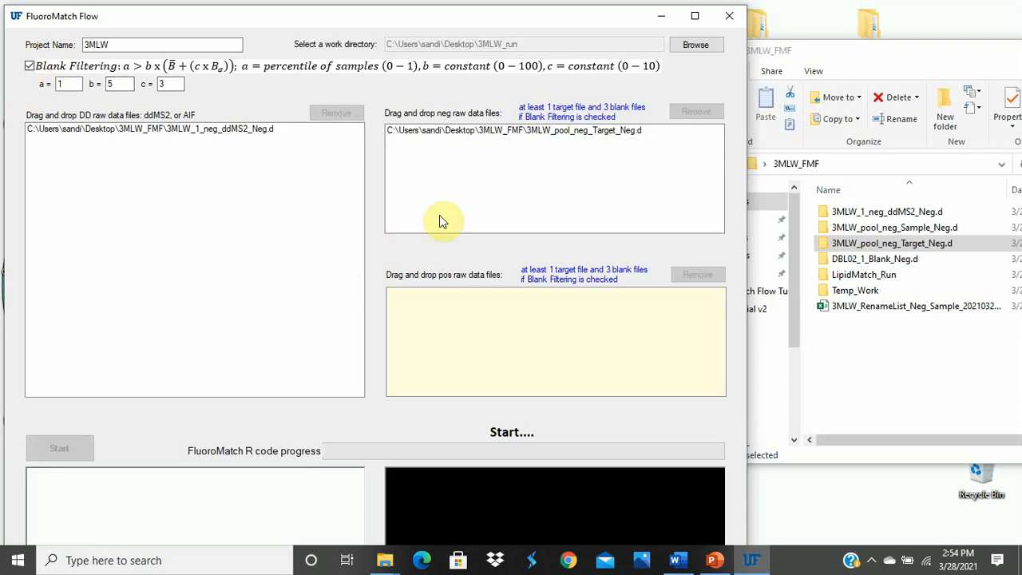
mouse_move(89, 103)
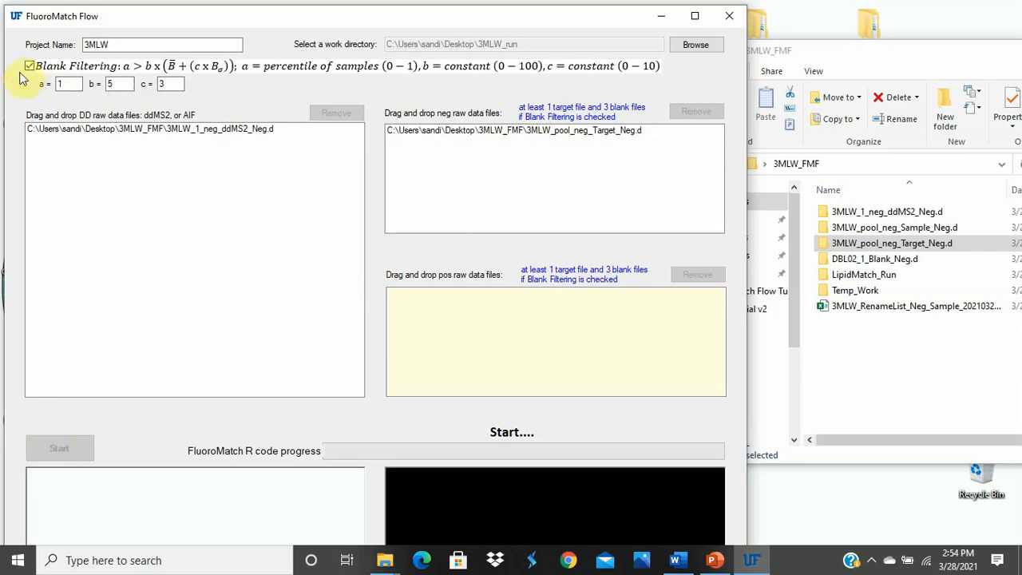
left_click(28, 65)
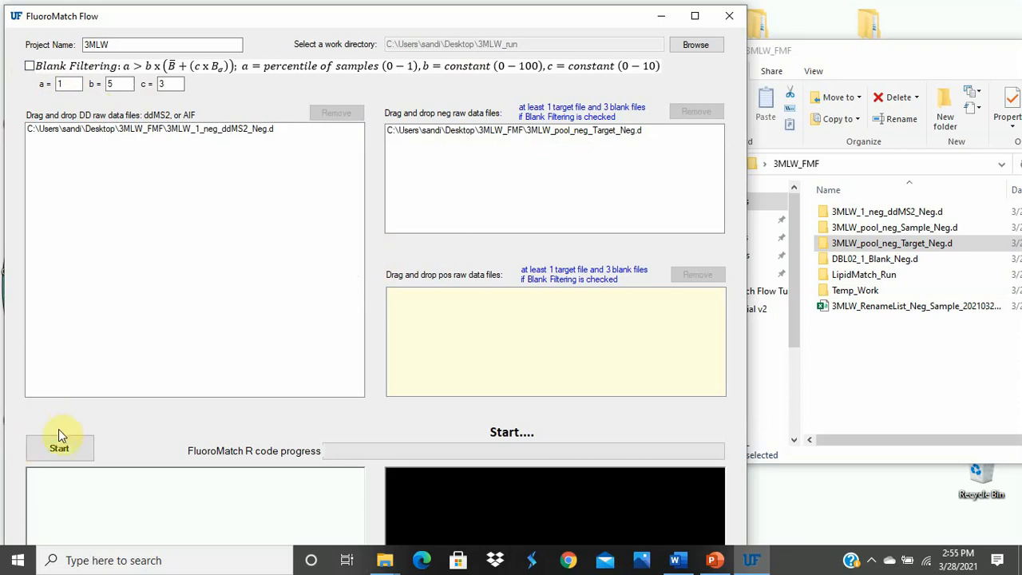
left_click(59, 447)
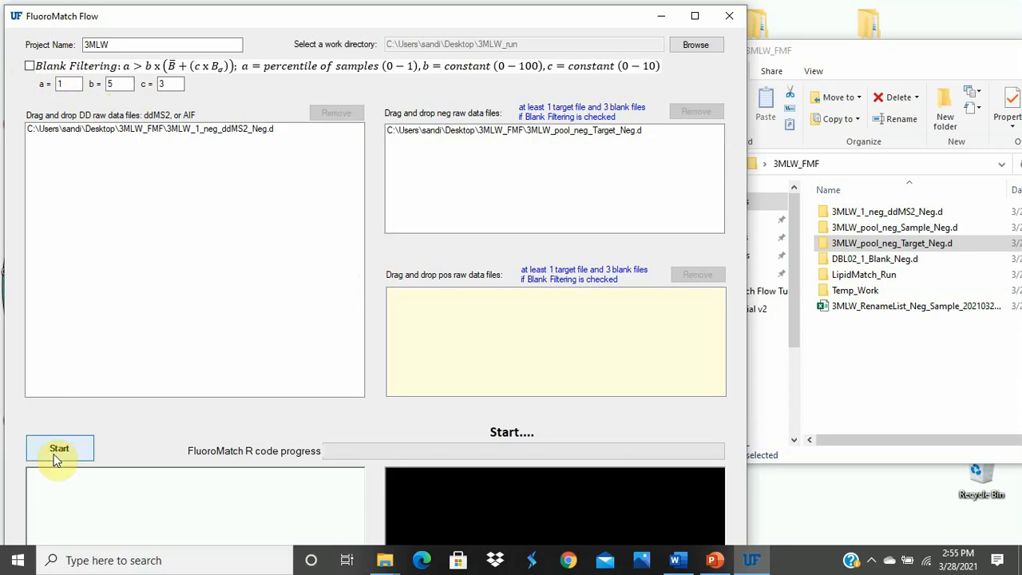
Start processing the loaded negative-mode raw files, with msconvert progress in the log
left_click(59, 448)
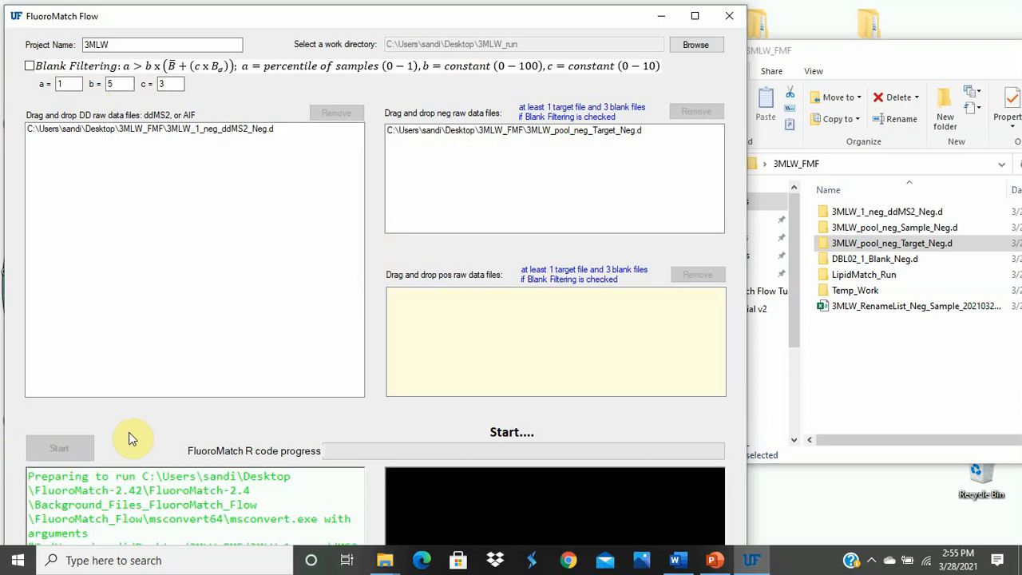
mouse_move(152, 513)
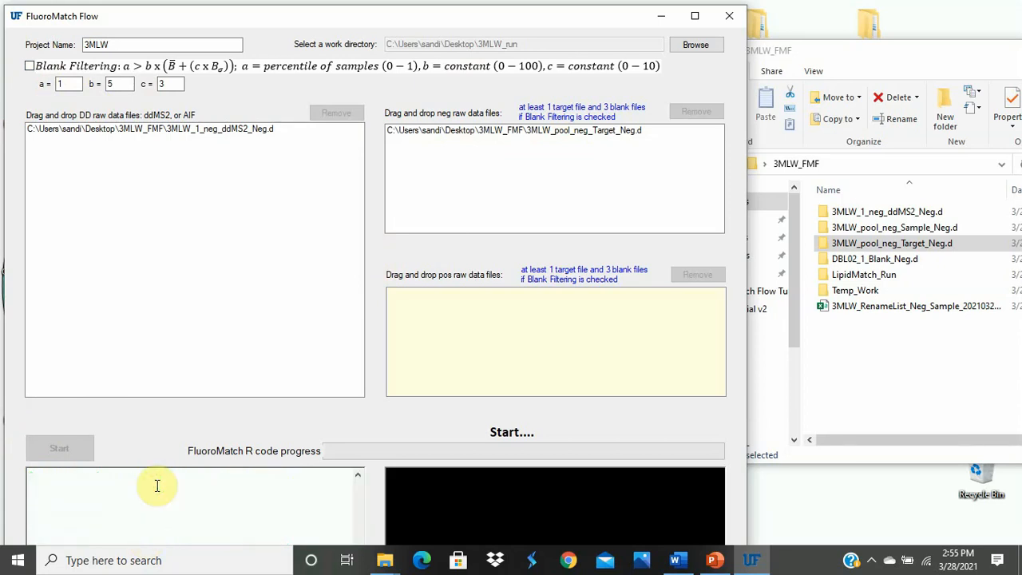
mouse_move(158, 521)
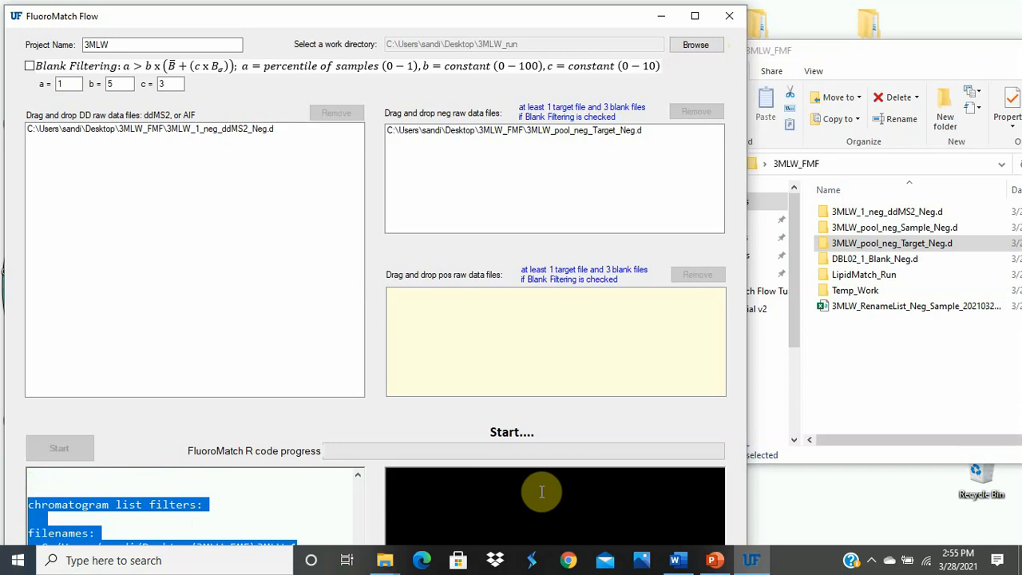
mouse_move(547, 491)
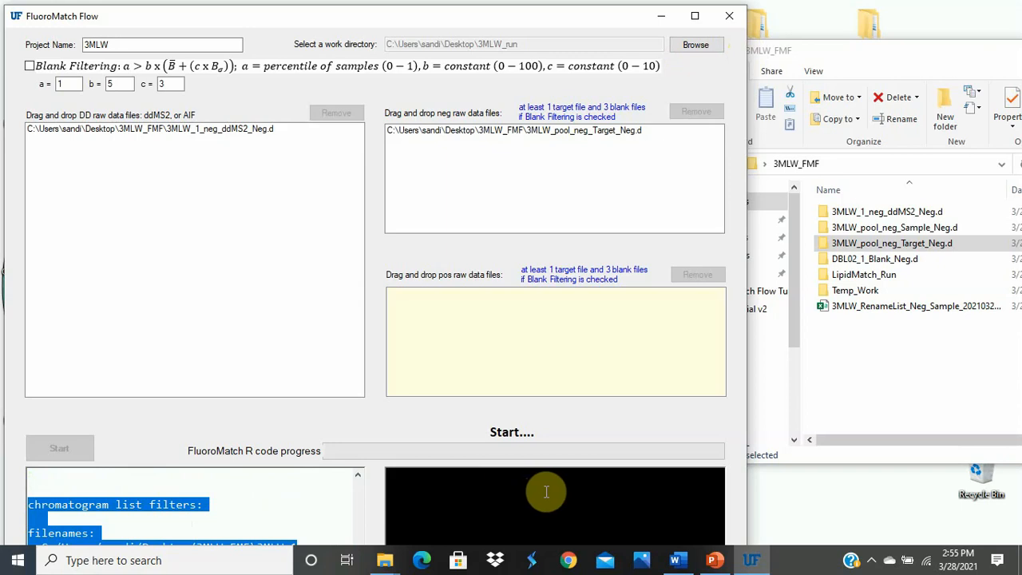
mouse_move(550, 476)
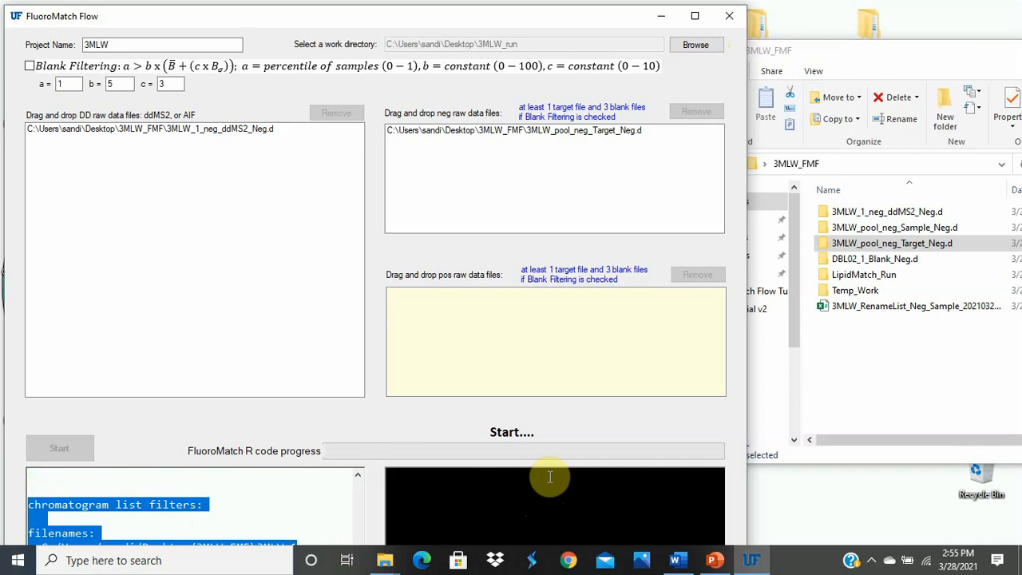
mouse_move(451, 455)
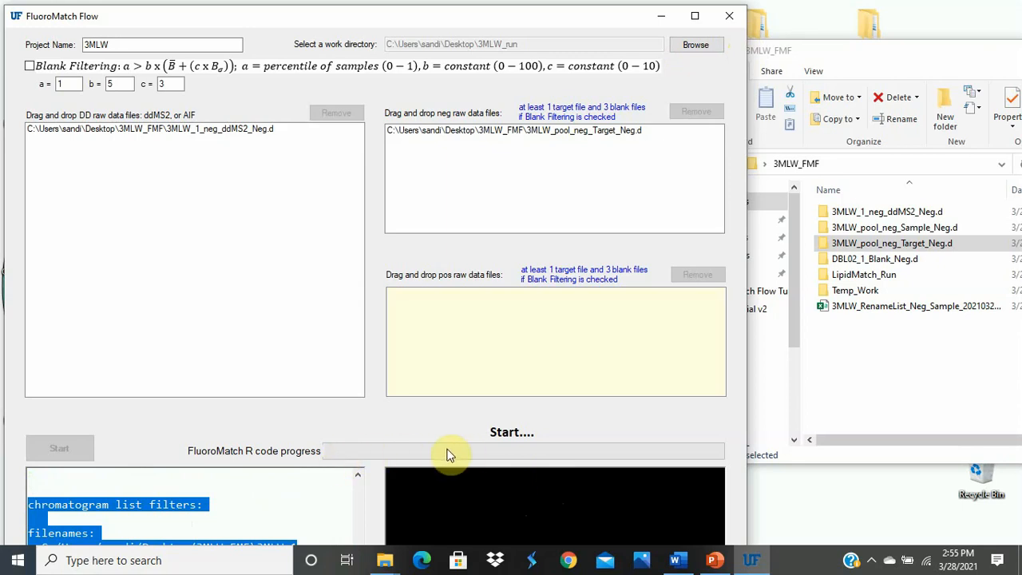
mouse_move(383, 470)
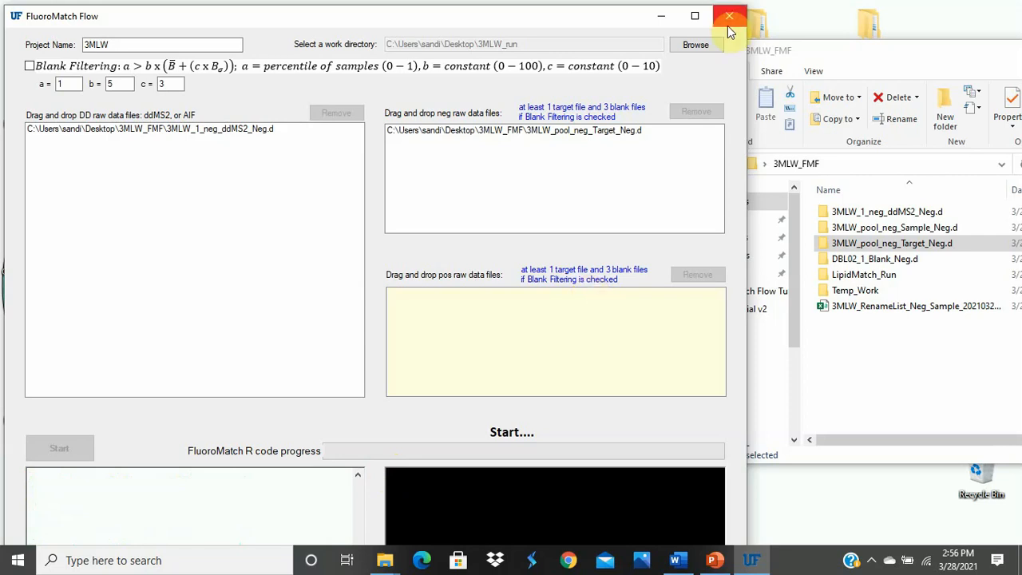
mouse_move(454, 361)
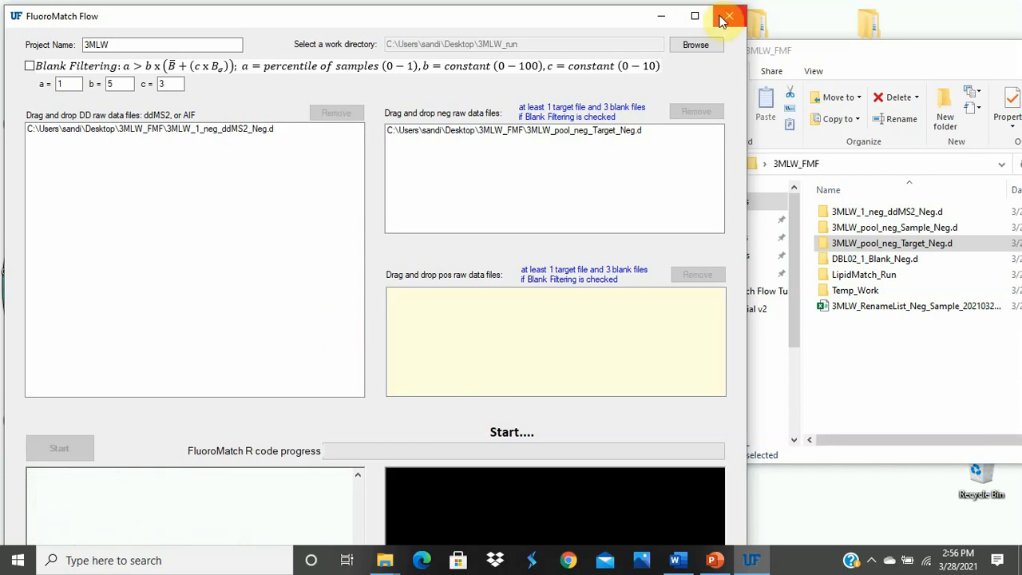
mouse_move(725, 18)
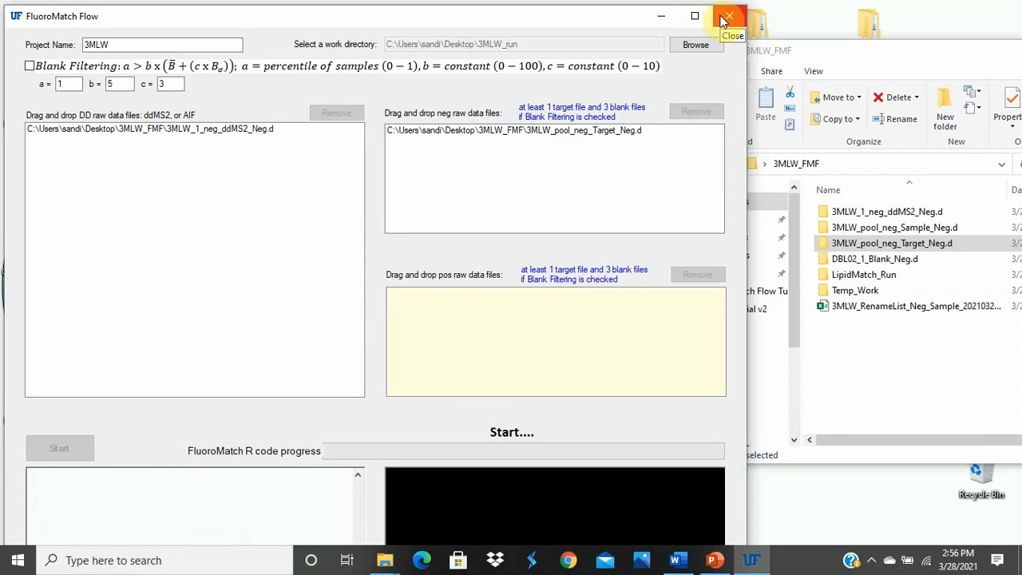
Exit FluoroMatch Flow and open the finished 3MLW-FIN folder on the desktop
left_click(726, 16)
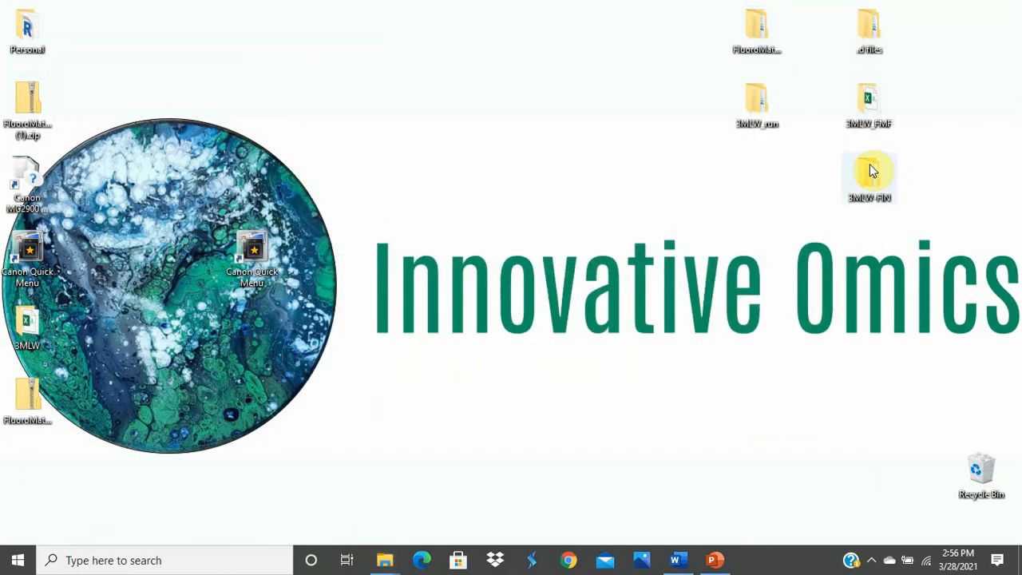
double_click(869, 176)
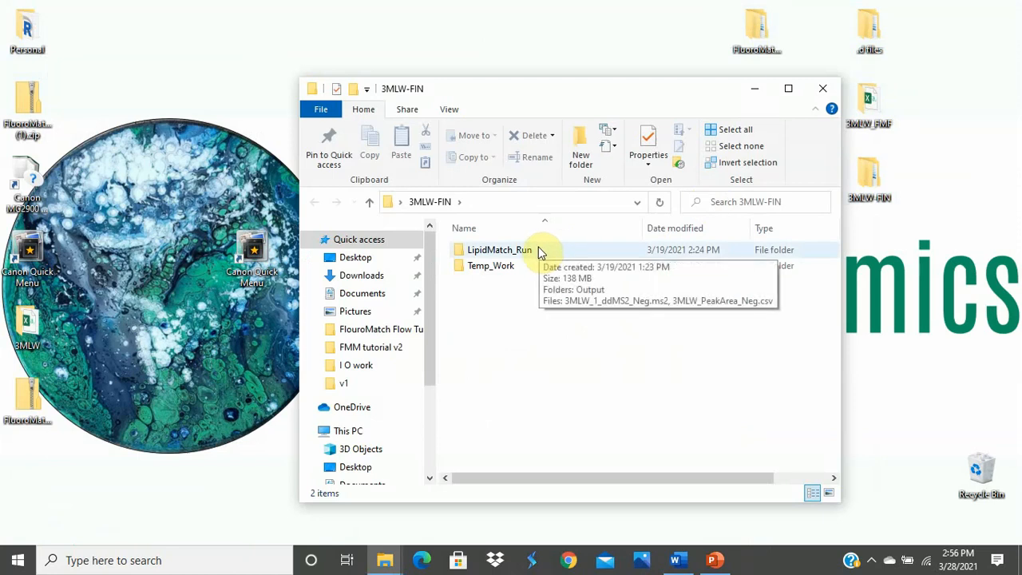
Open LipidMatch_Run then its Output folder to view the result CSV files
left_click(491, 265)
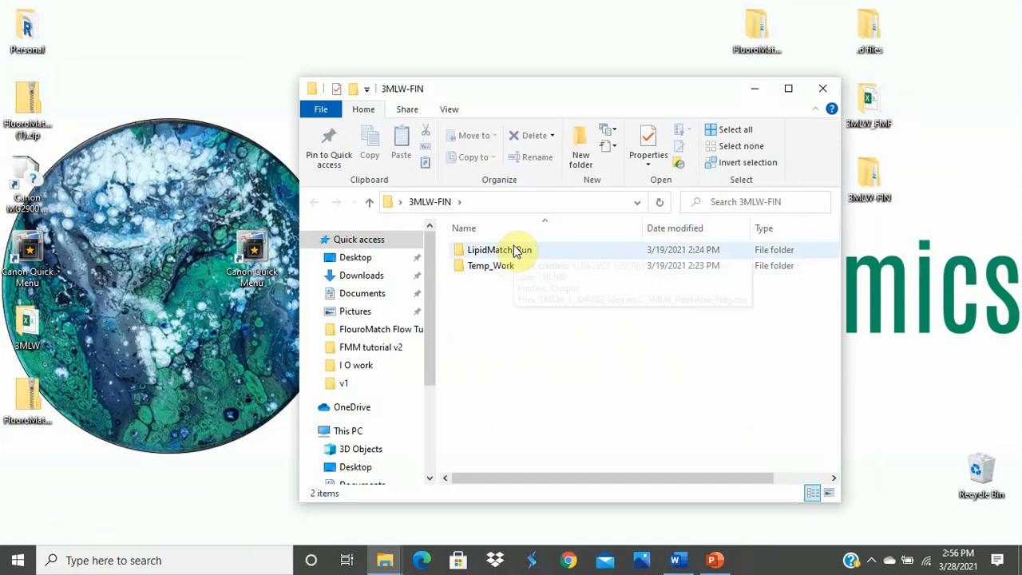
double_click(488, 249)
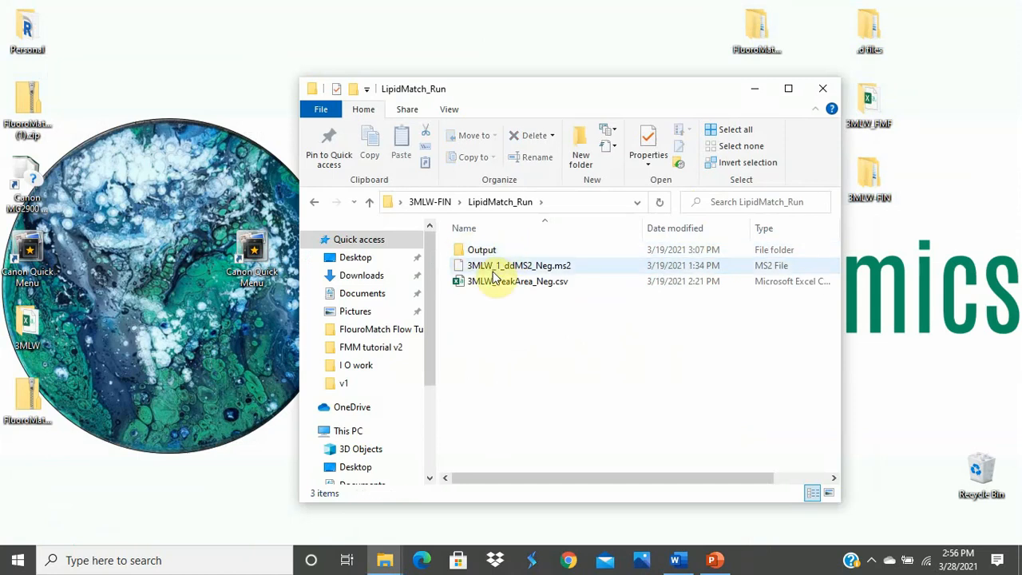
double_click(483, 249)
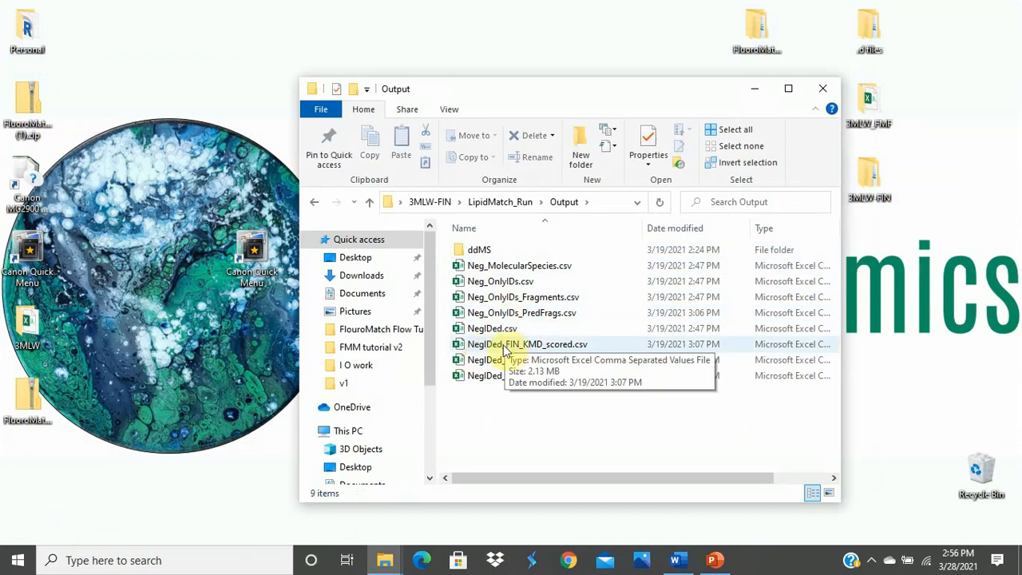
mouse_move(498, 354)
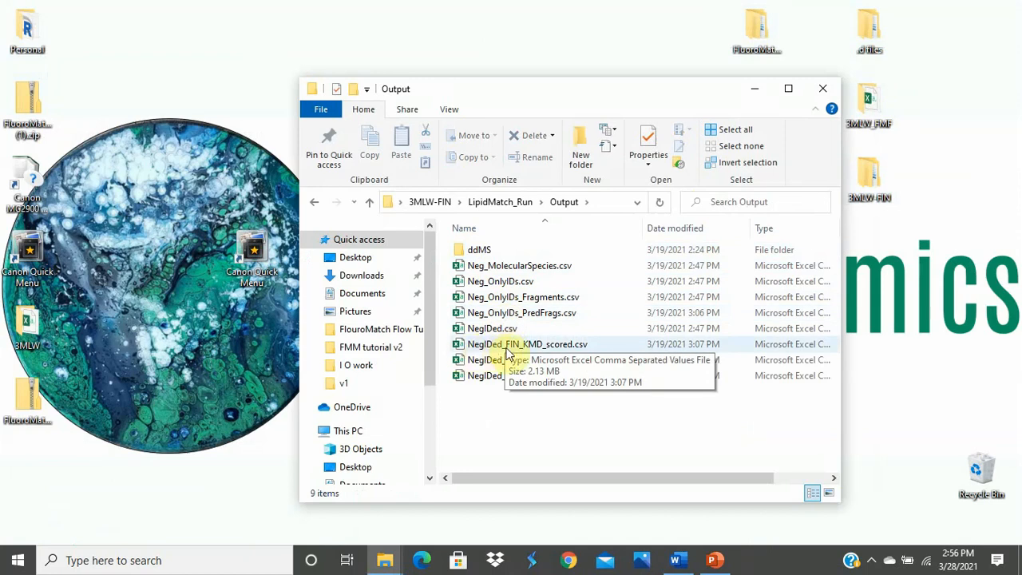
mouse_move(585, 350)
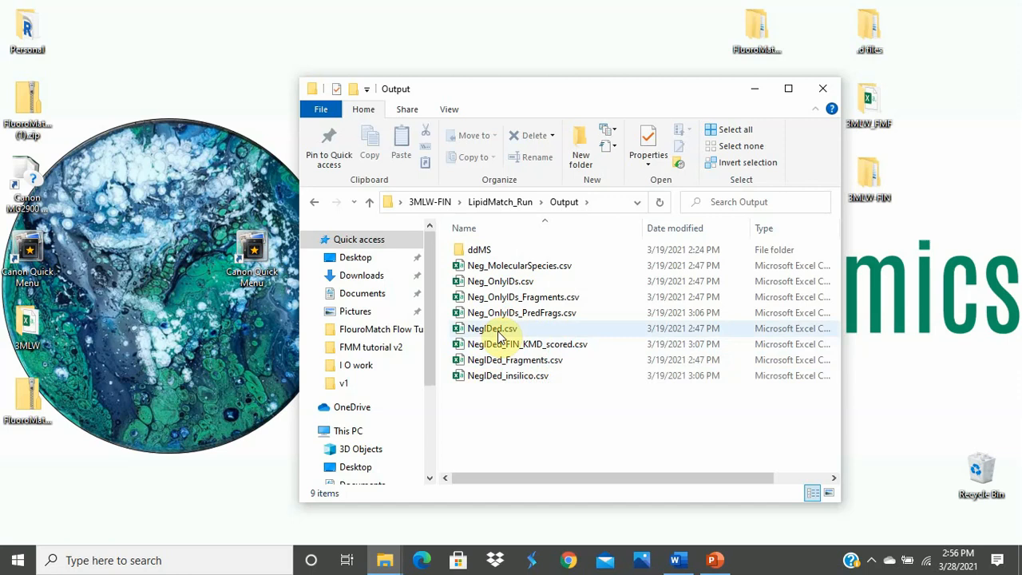
mouse_move(512, 343)
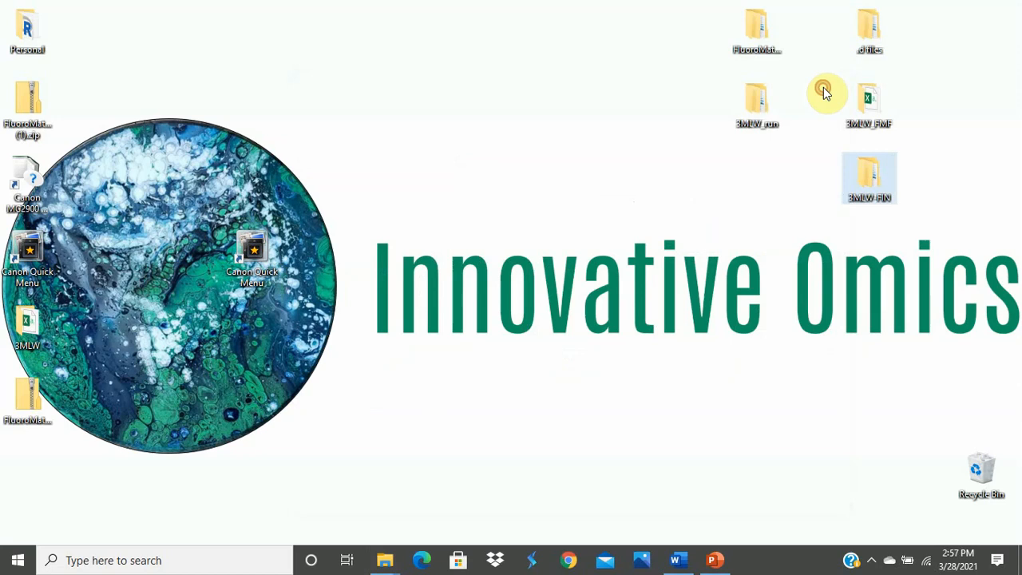
Browse FluoroMatch-2.42 > FluoroMatch-2.4 > FluoroMatch_Modular and its manuals, then close Explorer
double_click(757, 32)
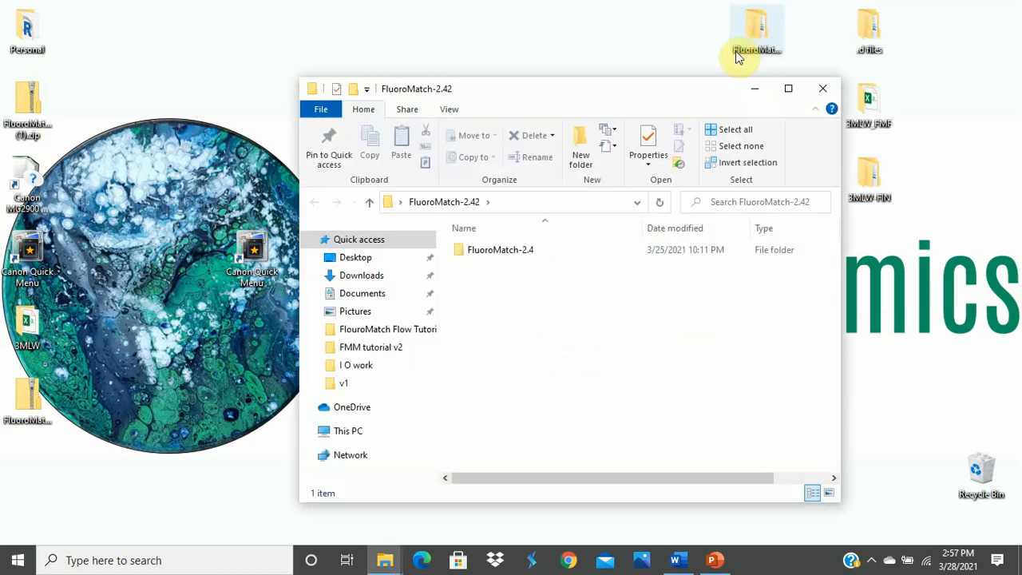
double_click(501, 249)
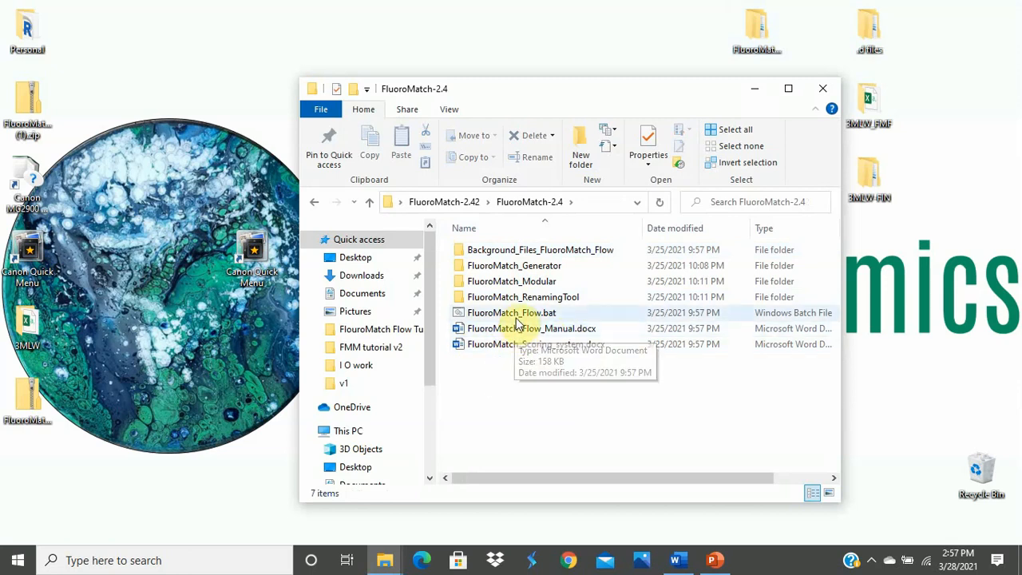
double_click(511, 312)
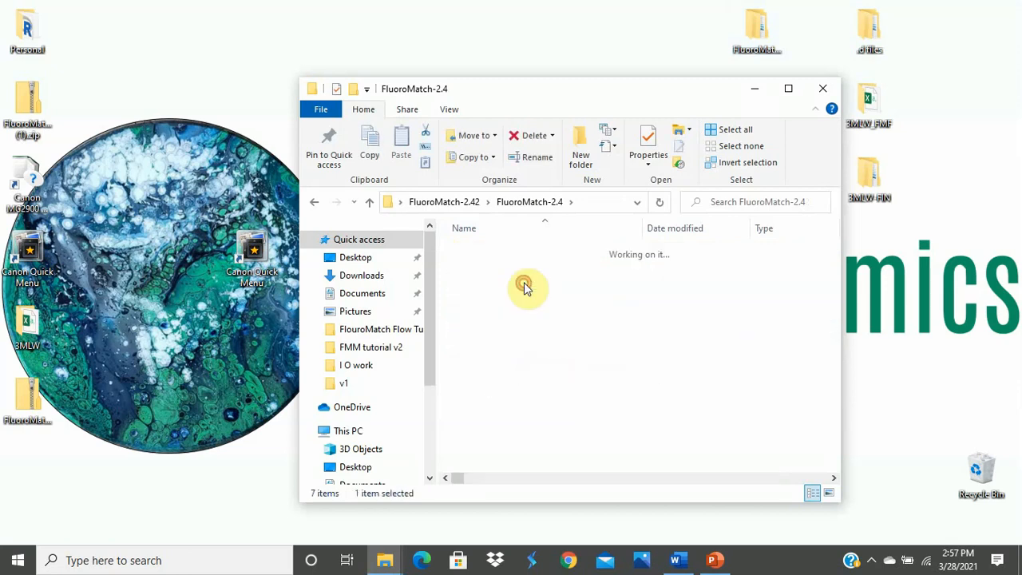
double_click(523, 286)
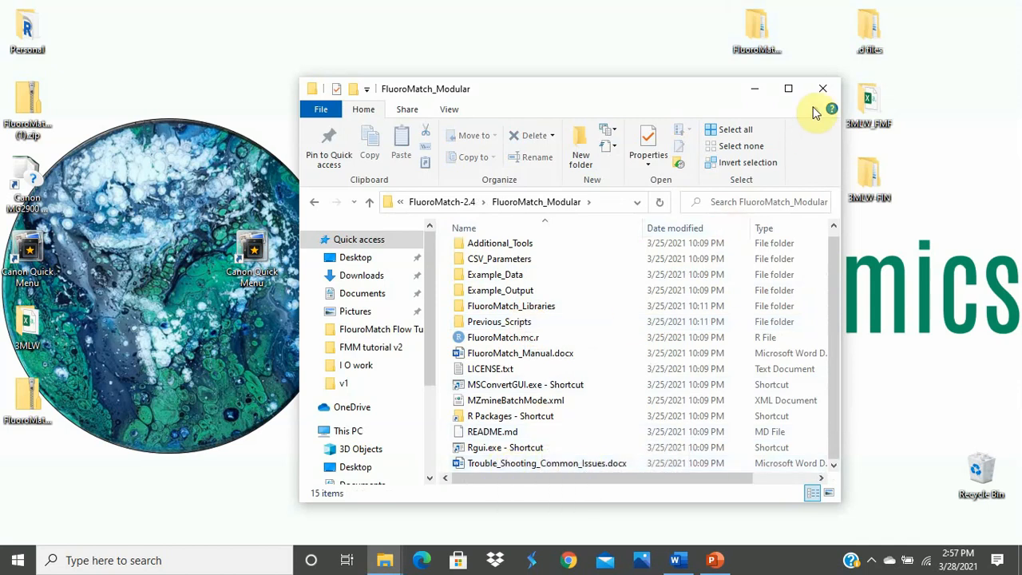
left_click(824, 88)
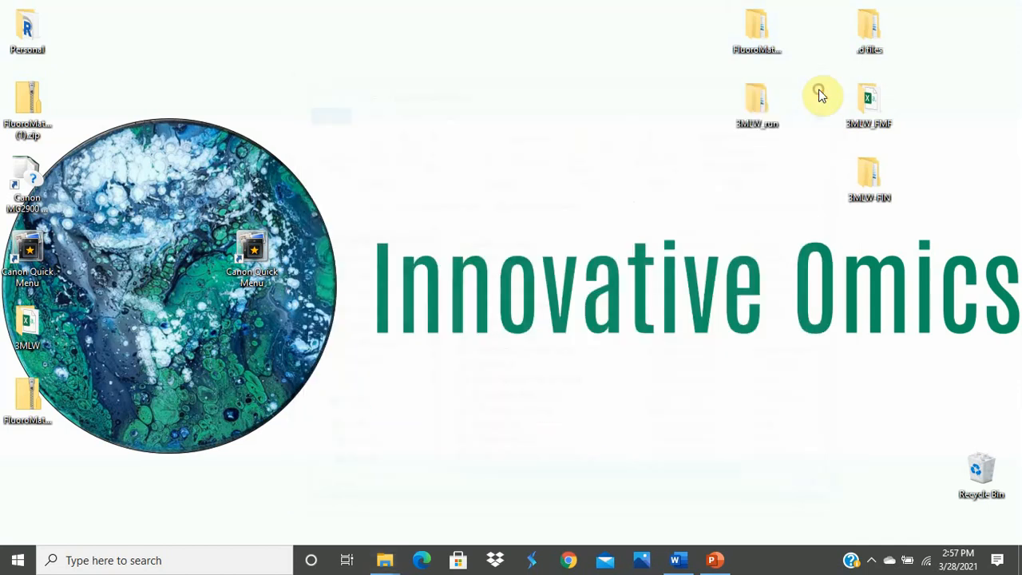